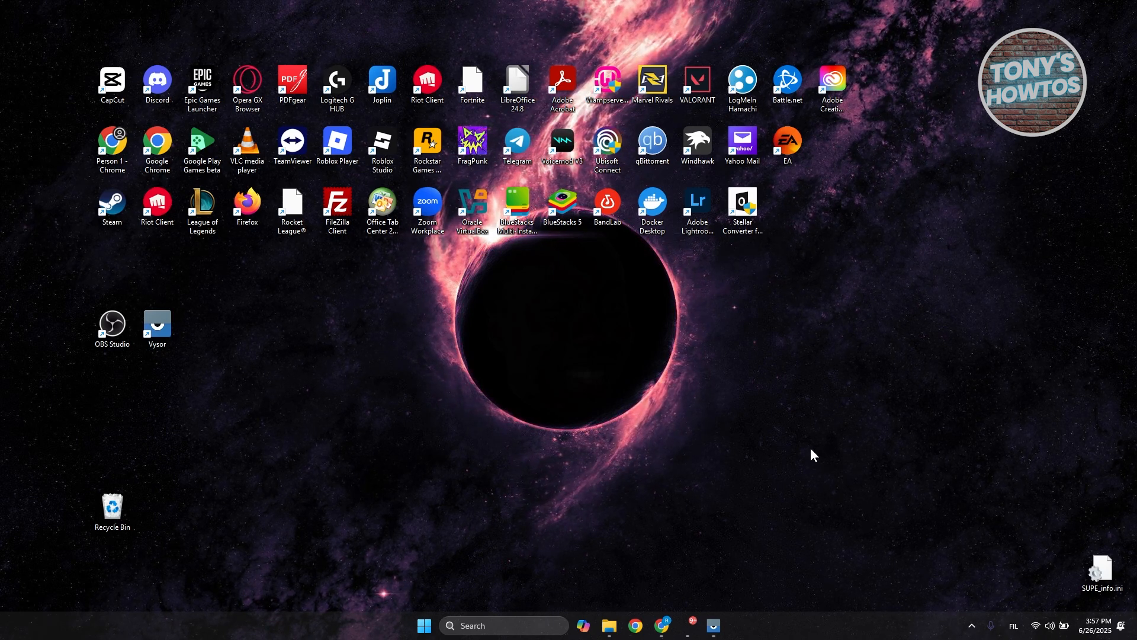
pyautogui.moveTo(823, 489)
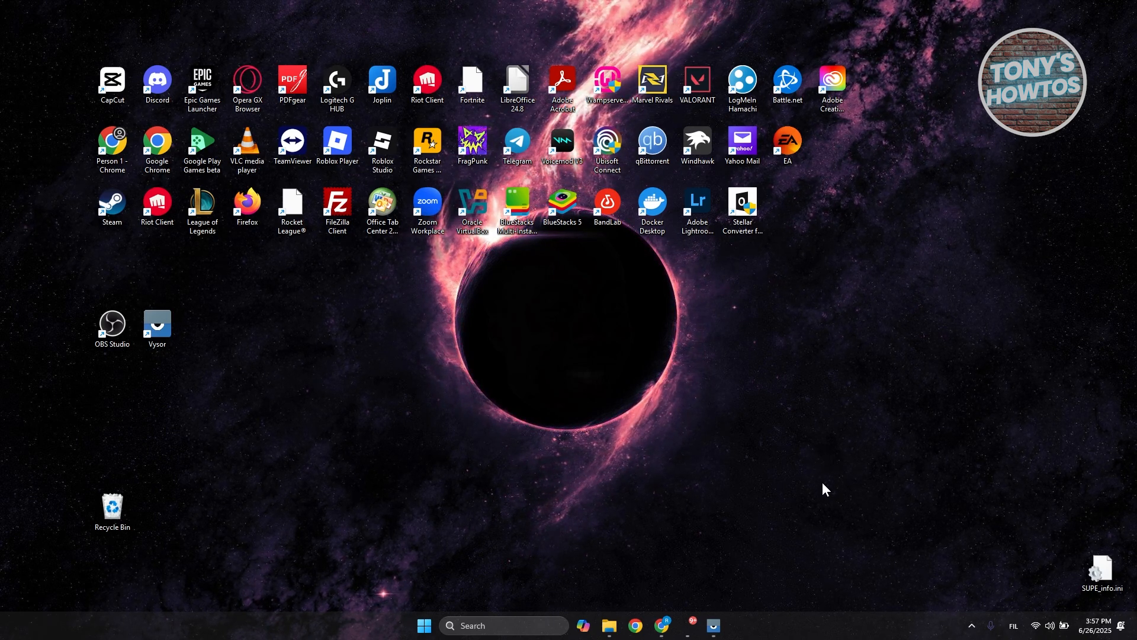
pyautogui.moveTo(811, 507)
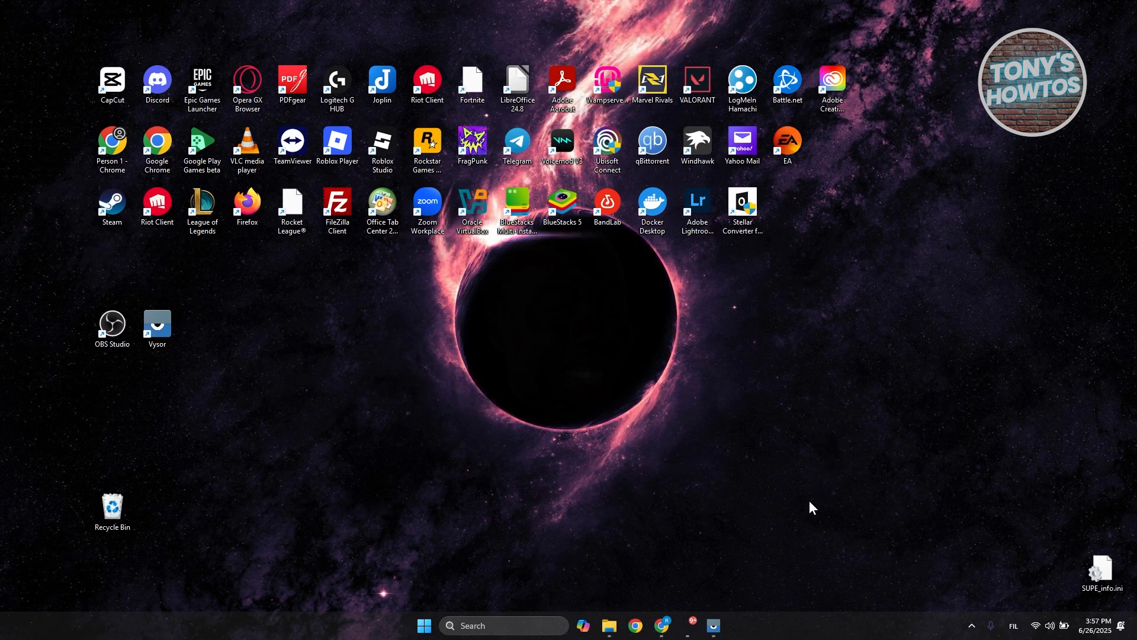
pyautogui.moveTo(780, 550)
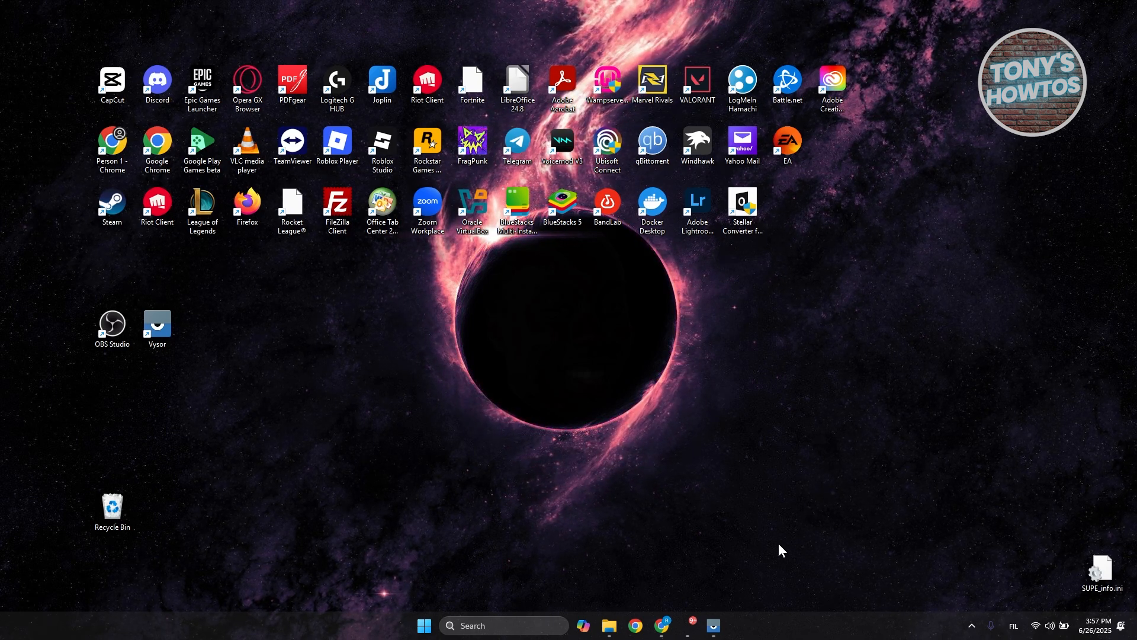
# - Bring up Chrome and follow the pinokio search result to pinokio.co
pyautogui.click(633, 635)
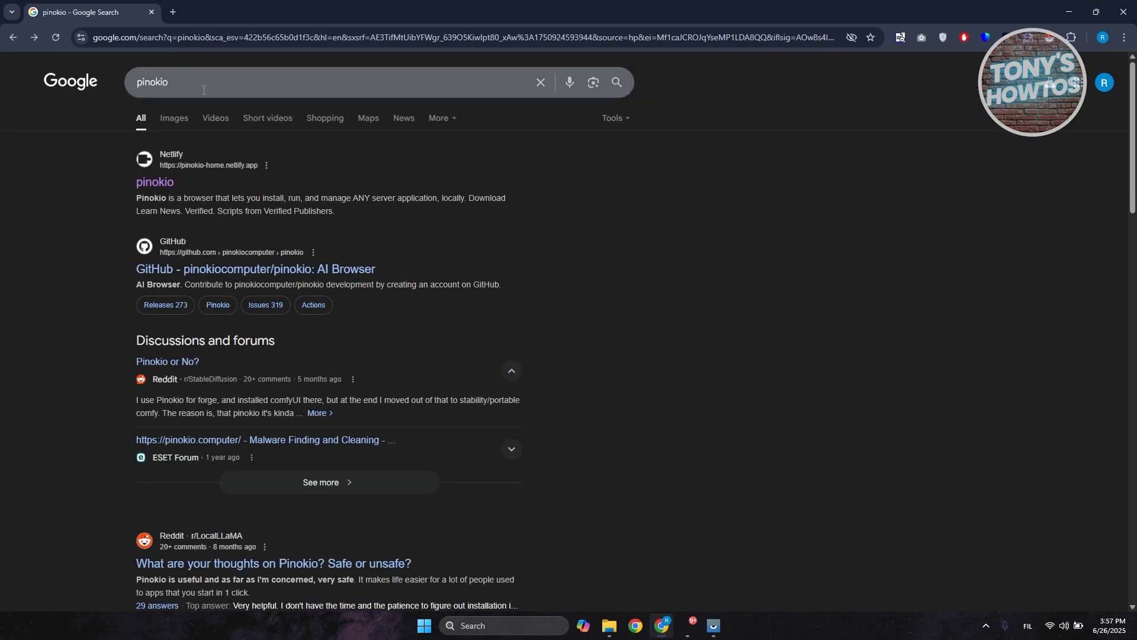
pyautogui.moveTo(208, 184)
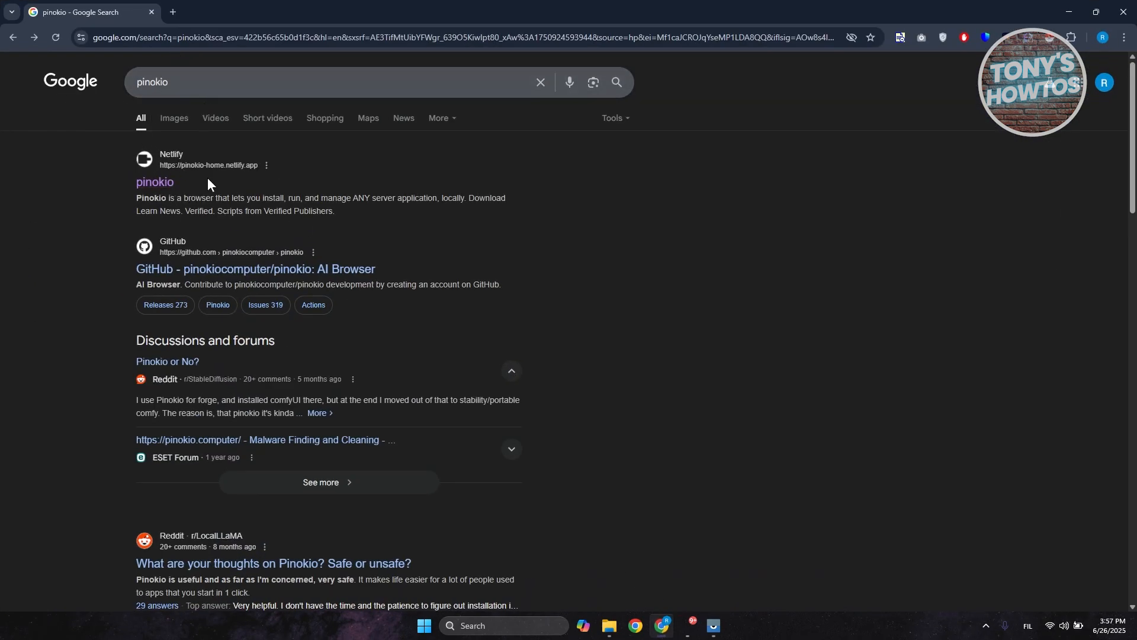
pyautogui.moveTo(216, 182)
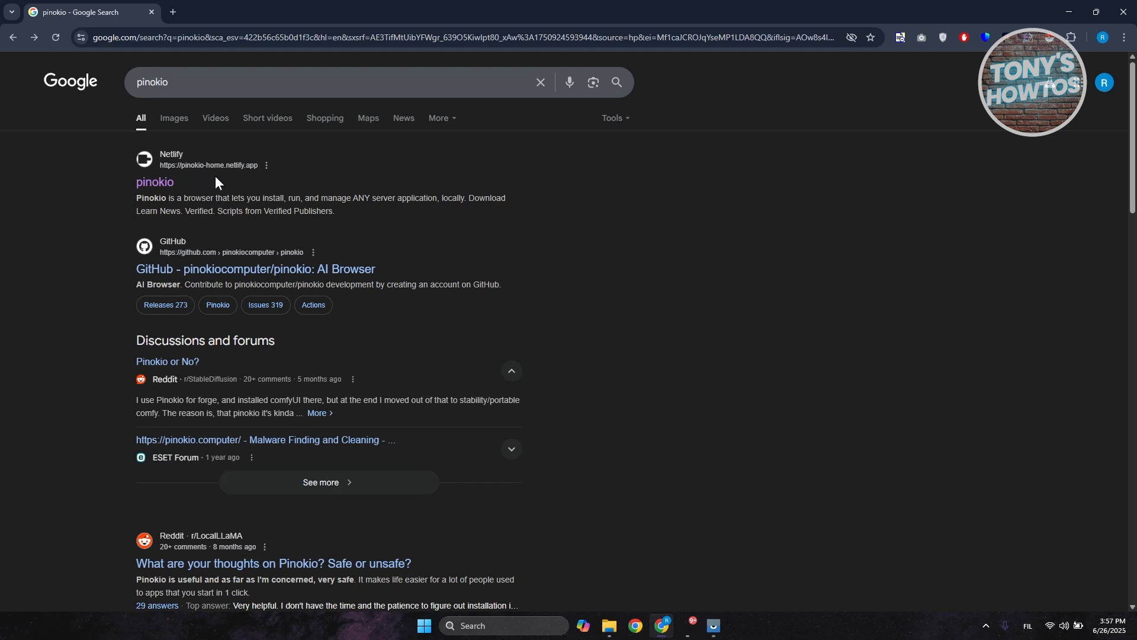
pyautogui.click(154, 181)
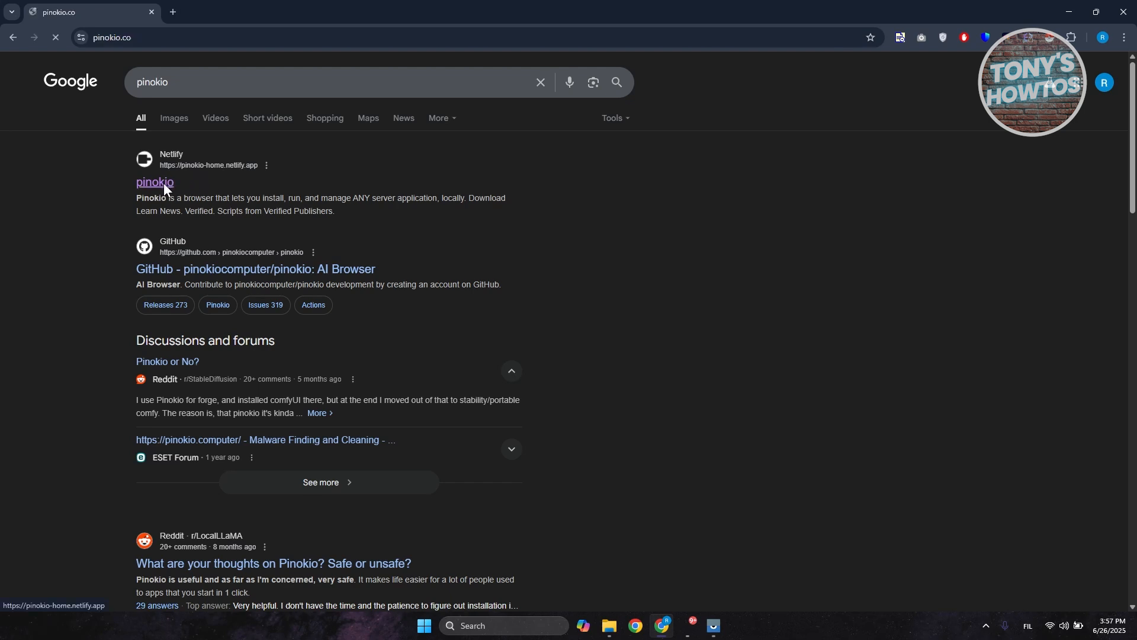
pyautogui.click(155, 182)
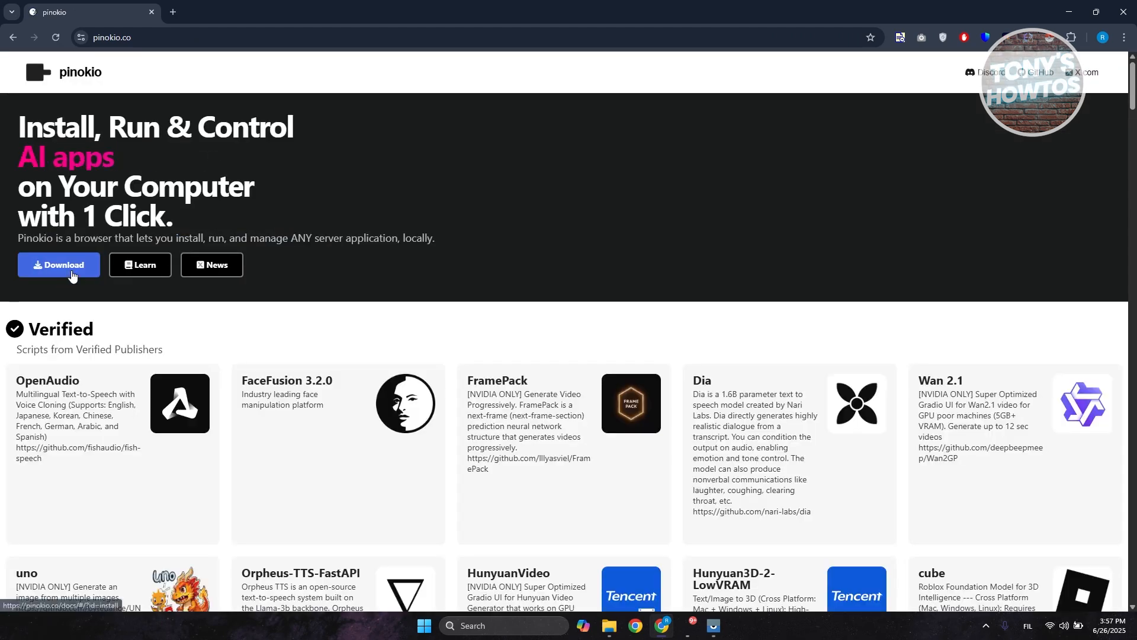
# - Download the Pinokio Windows installer and scroll to the SmartScreen bypass instructions
pyautogui.click(59, 264)
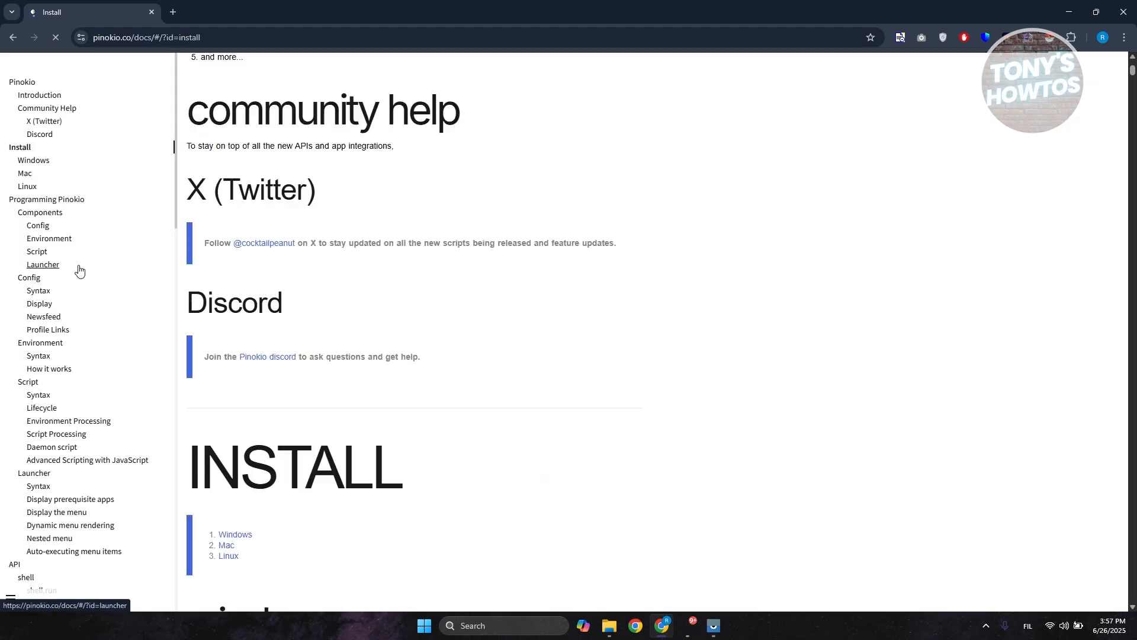
pyautogui.scroll(-3)
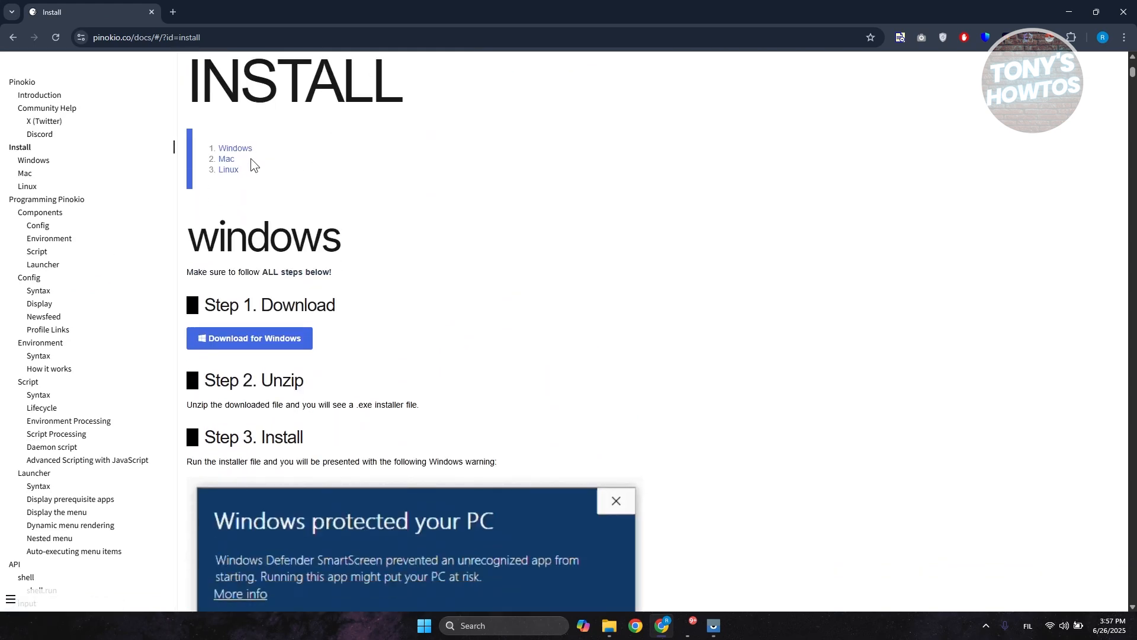
pyautogui.moveTo(253, 152)
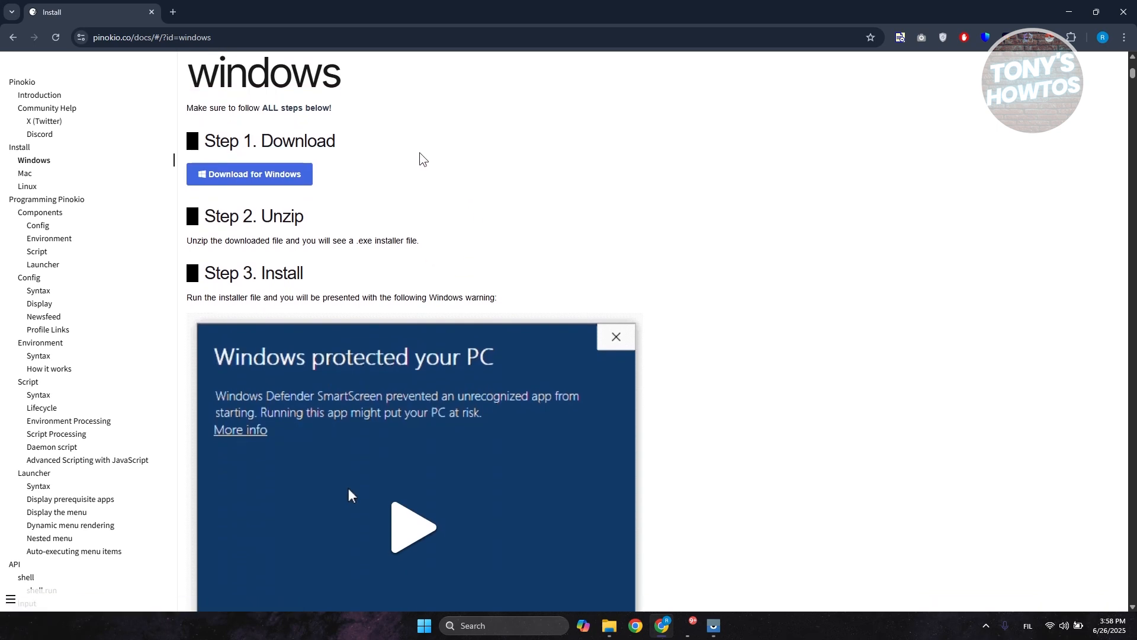
pyautogui.click(249, 174)
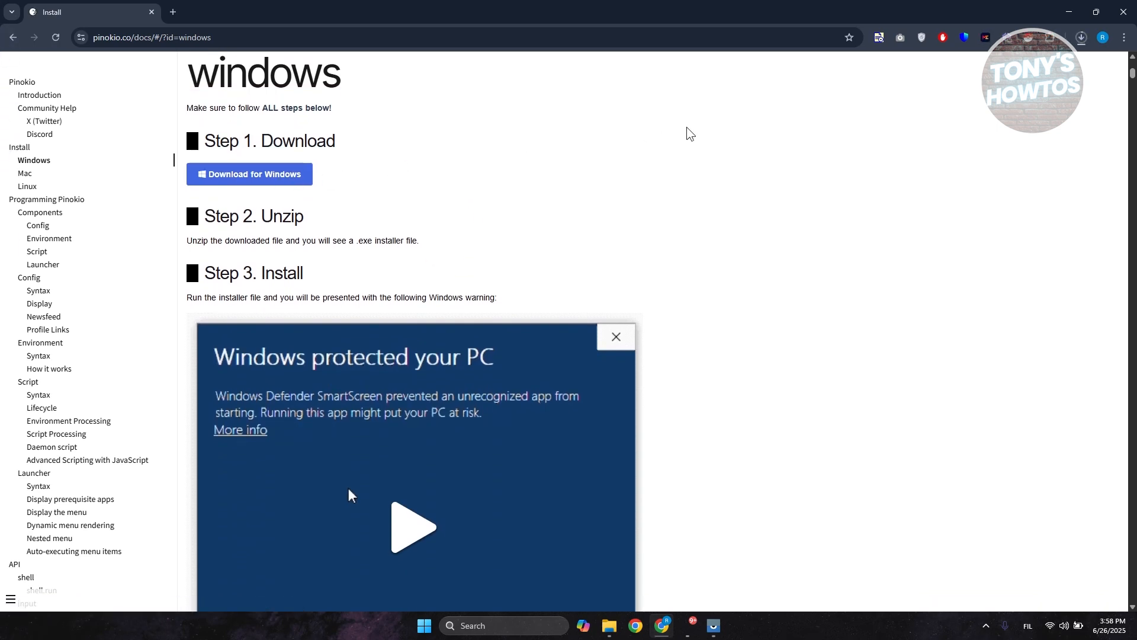
pyautogui.click(1081, 37)
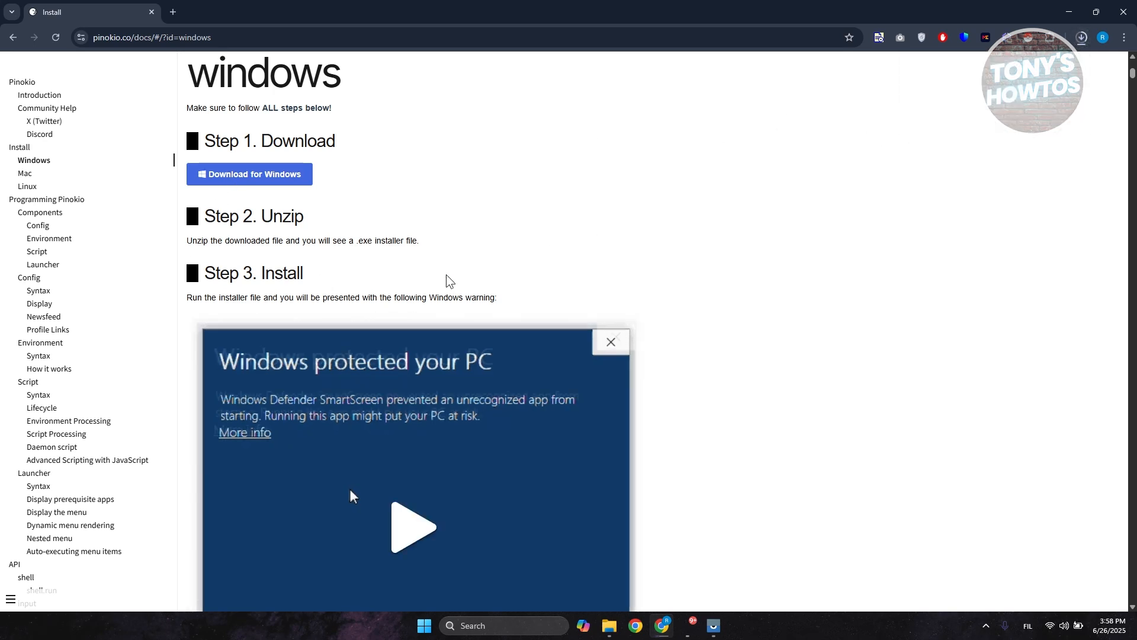
pyautogui.scroll(-3)
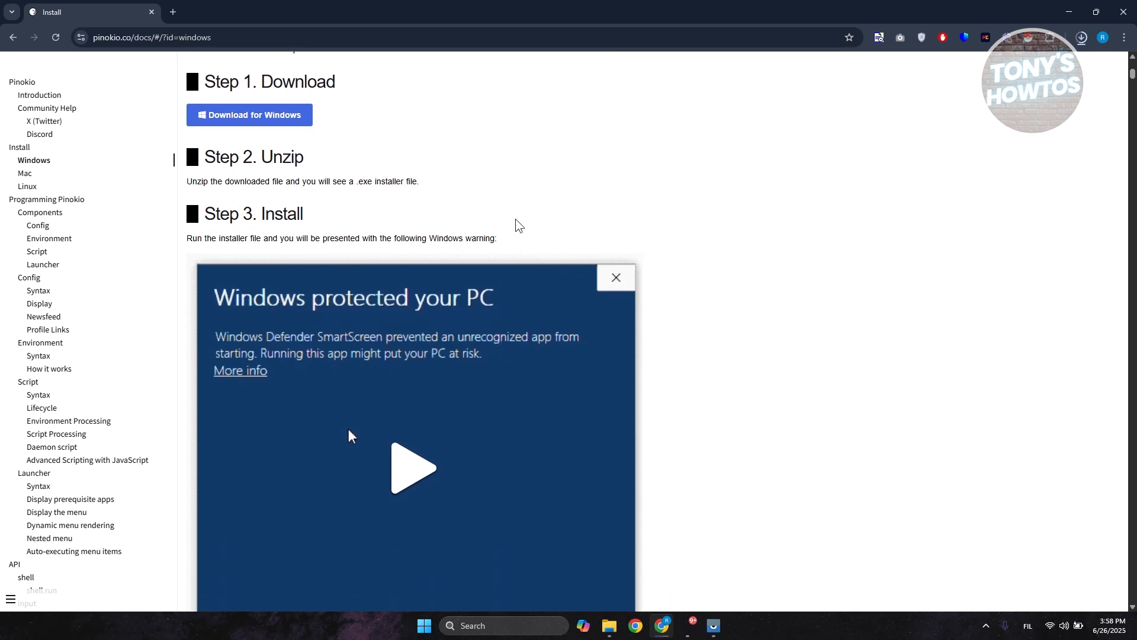
pyautogui.scroll(-3)
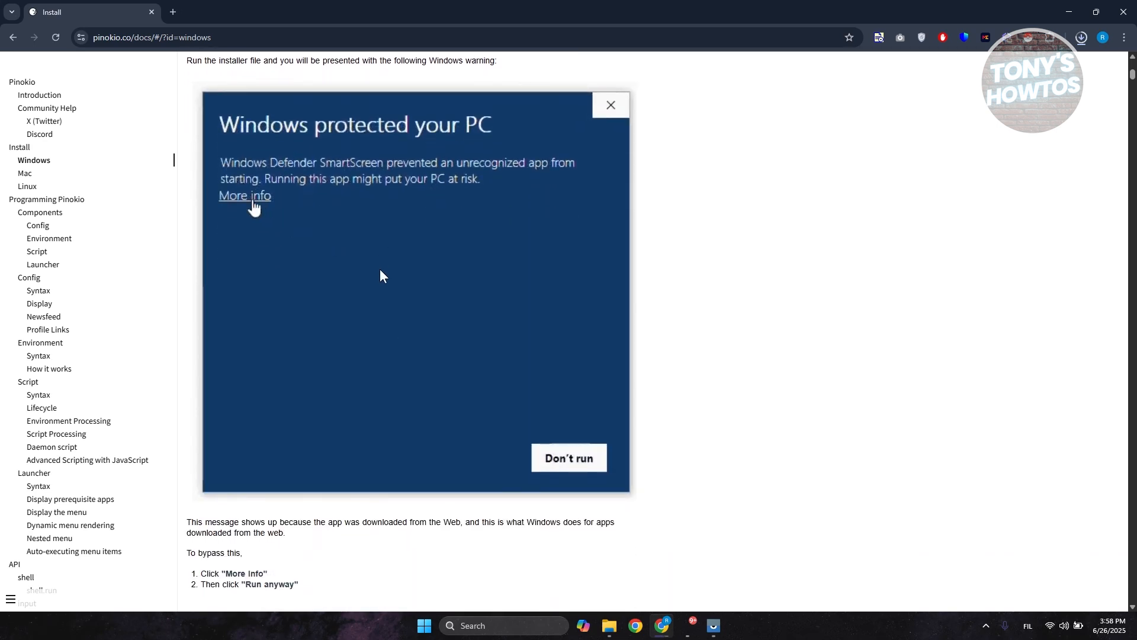
pyautogui.moveTo(337, 238)
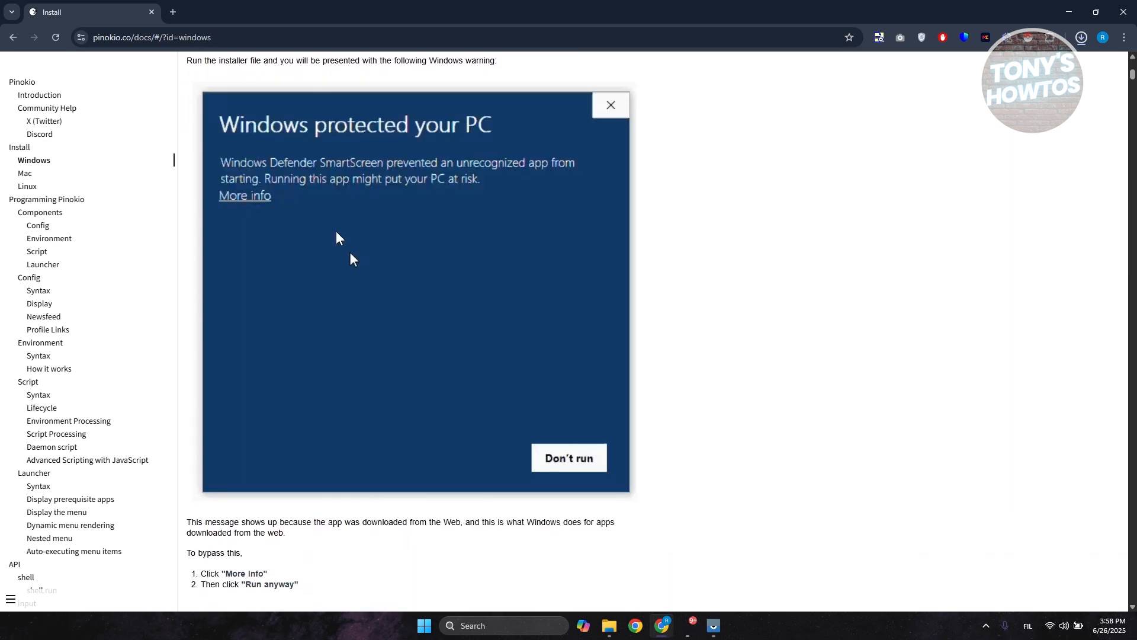
pyautogui.moveTo(328, 244)
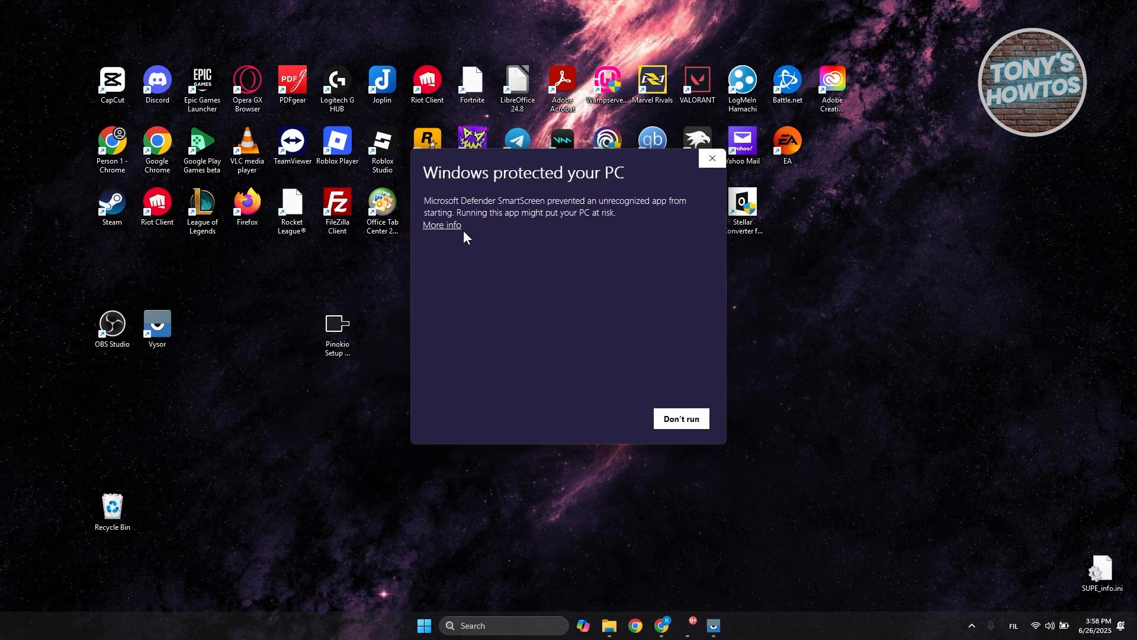
# - Run the Pinokio installer anyway past SmartScreen, then launch Pinokio from its desktop shortcut
pyautogui.click(679, 418)
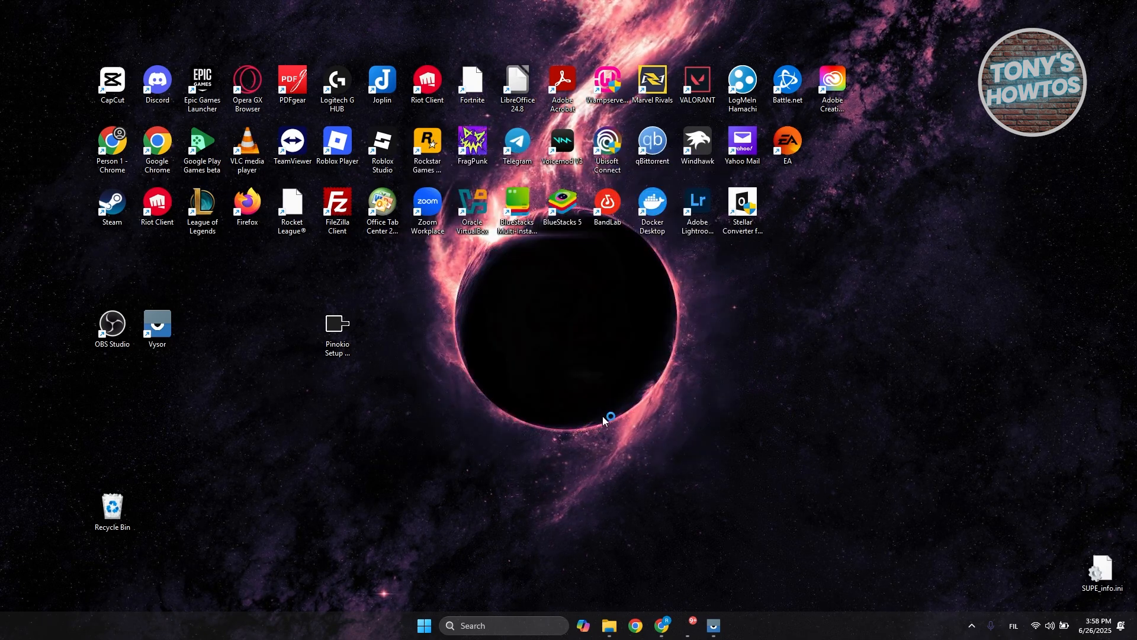
pyautogui.doubleClick(336, 324)
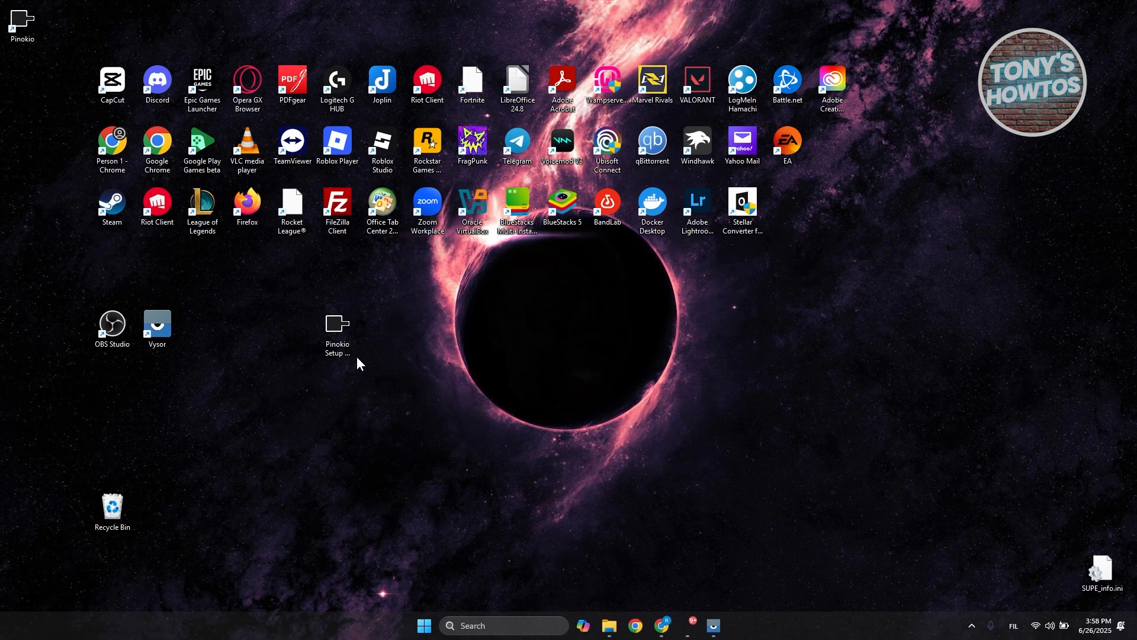
pyautogui.doubleClick(337, 327)
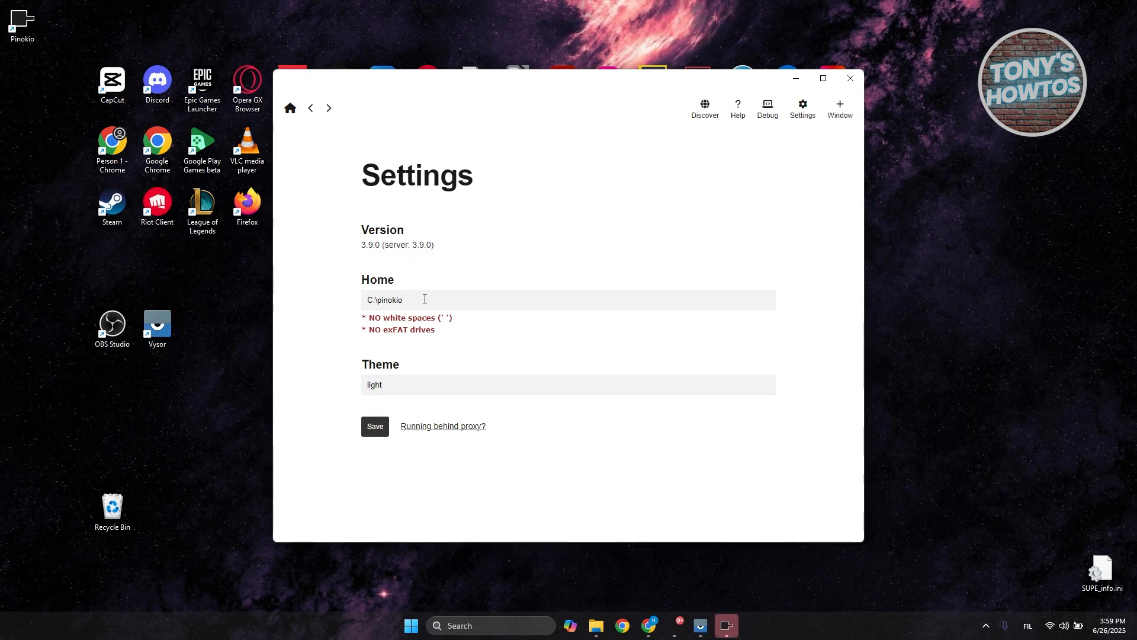
# - Choose the dark theme in Pinokio Settings and save with home path C:\pinokio
pyautogui.click(568, 385)
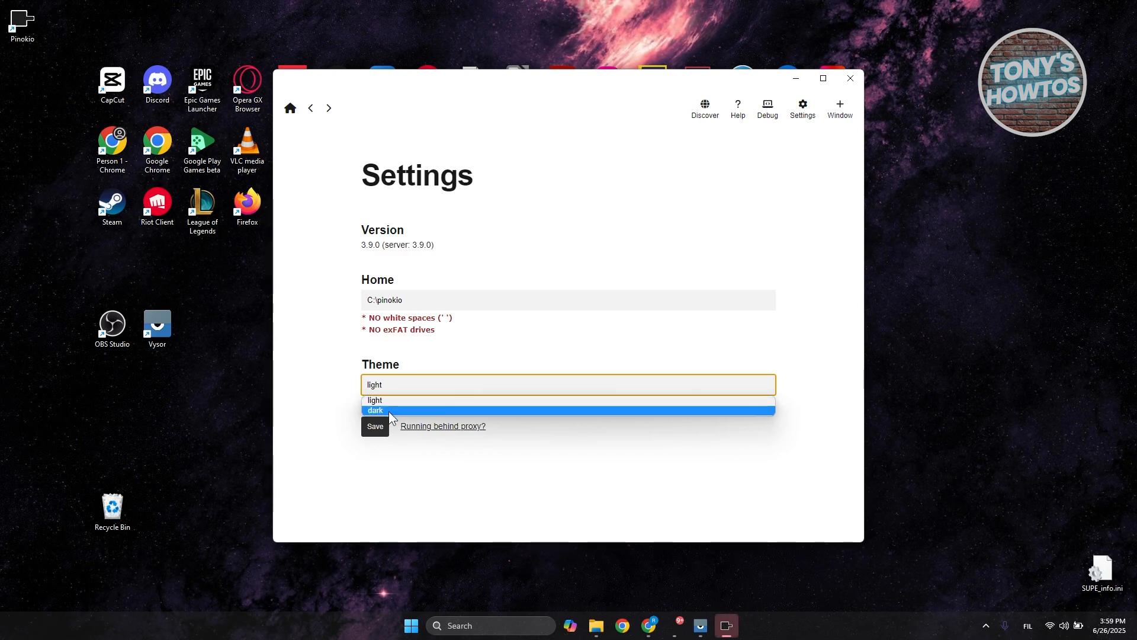
pyautogui.click(375, 410)
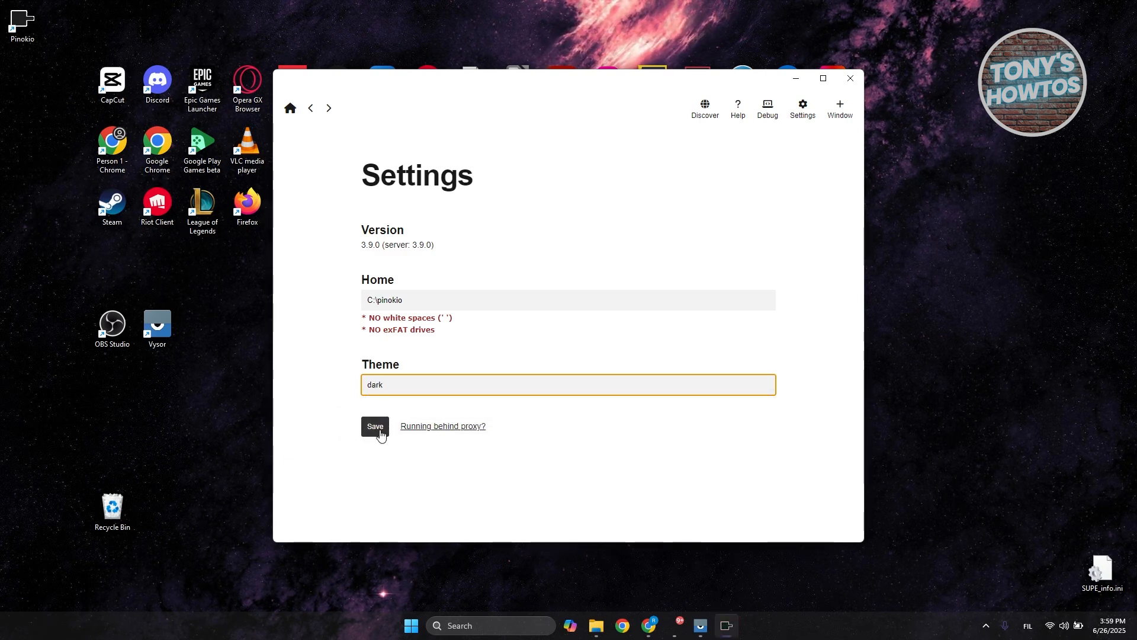
pyautogui.click(375, 426)
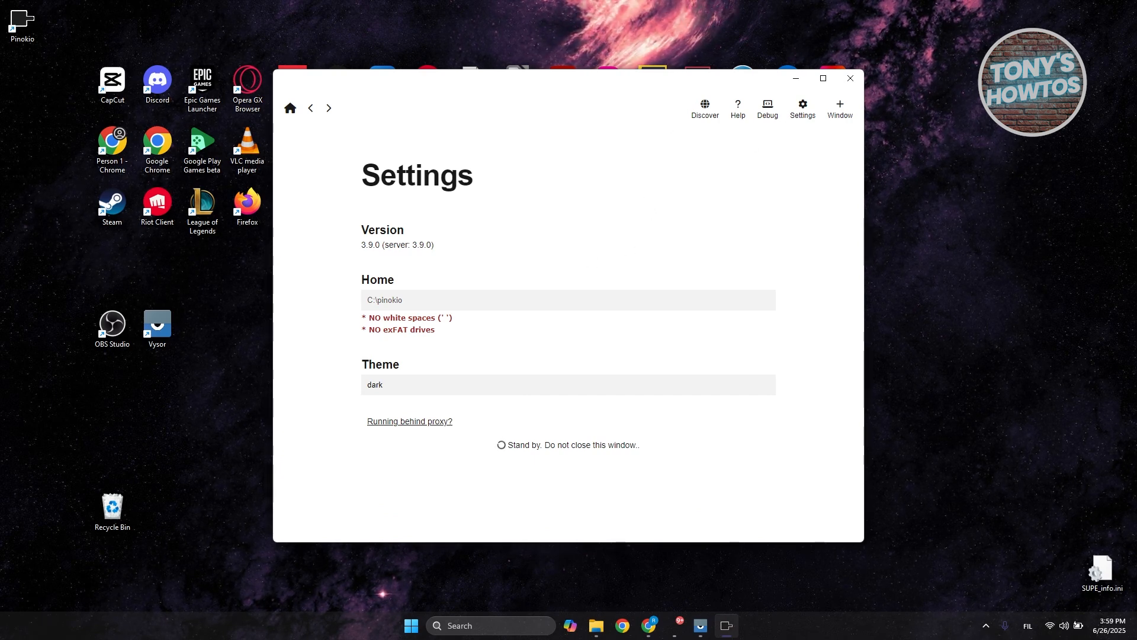
# - Search Discover's app list and open the e2-f5-tts script page
pyautogui.click(289, 108)
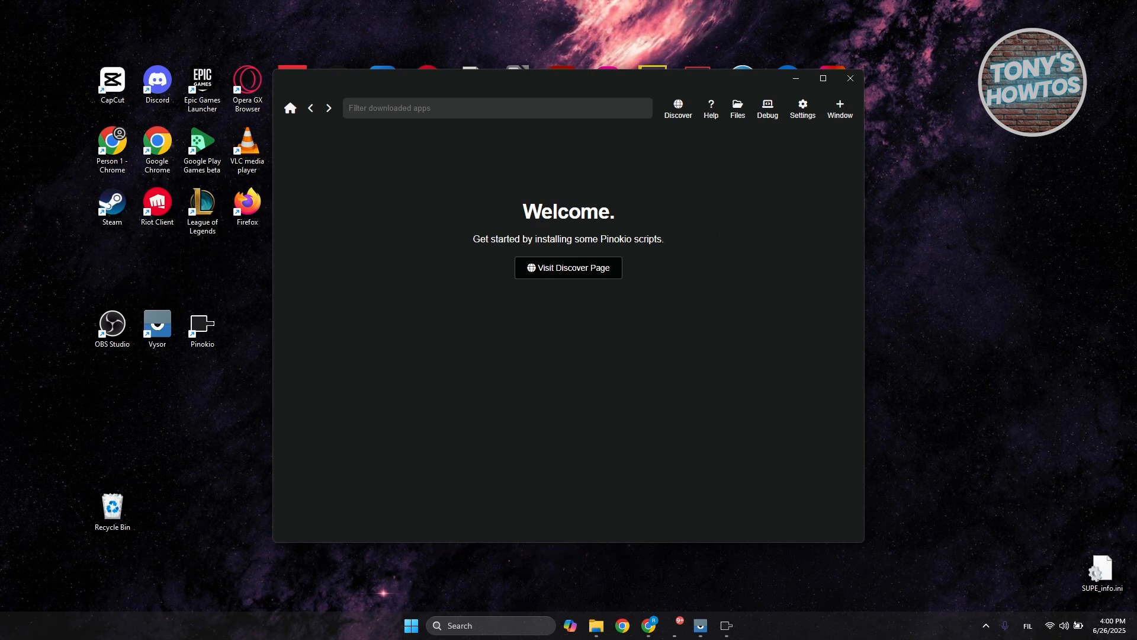
pyautogui.moveTo(678, 109)
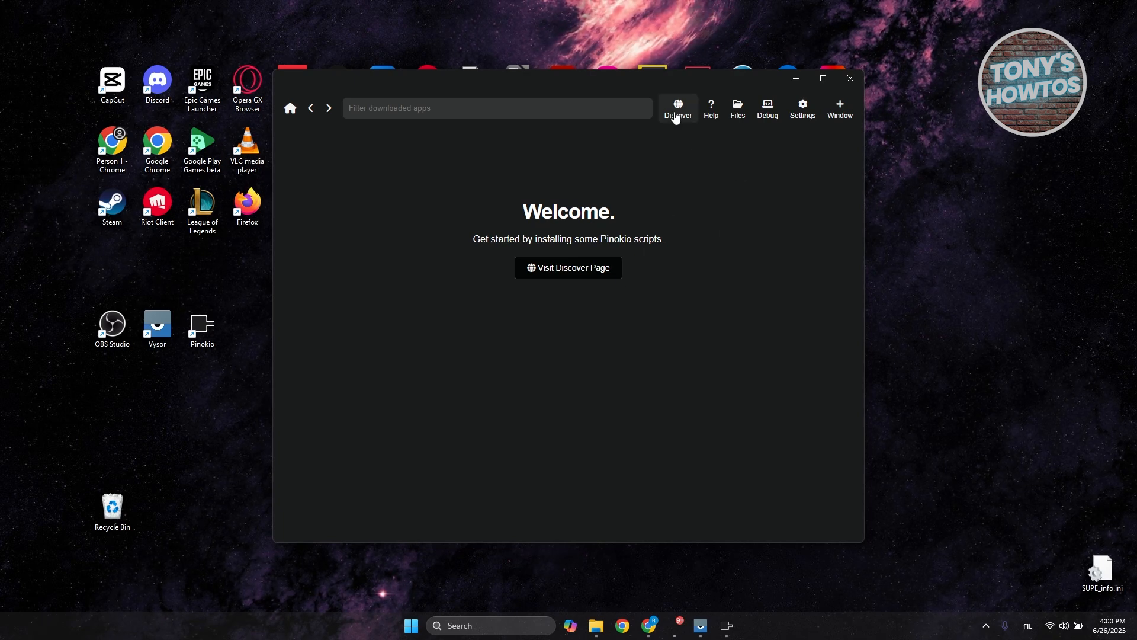
pyautogui.click(676, 107)
pyautogui.write('f')
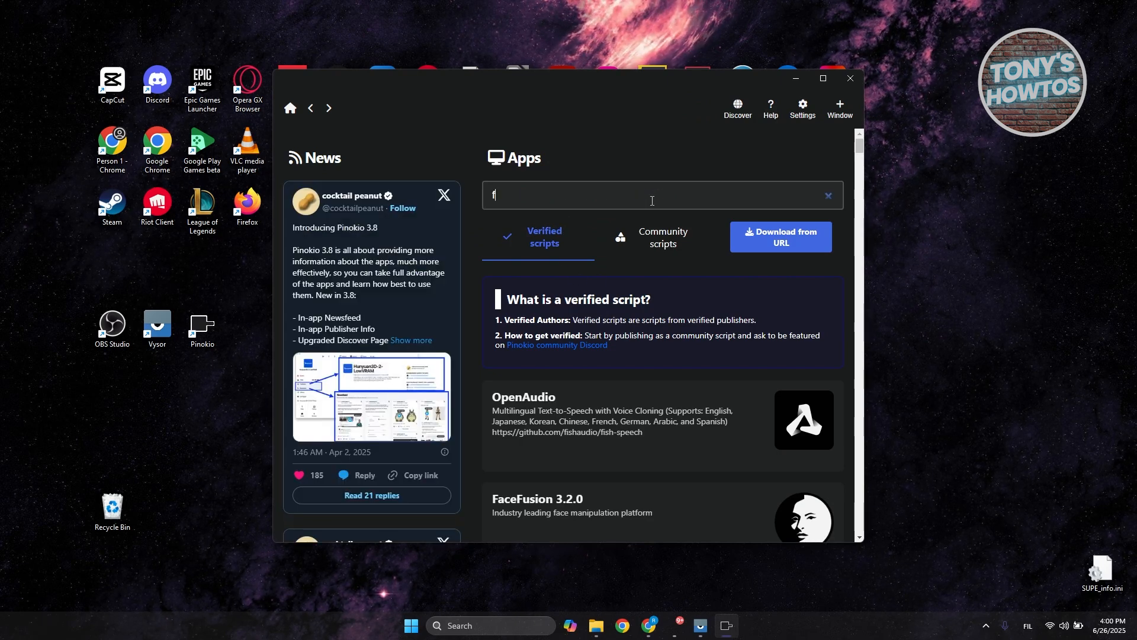
pyautogui.write('5')
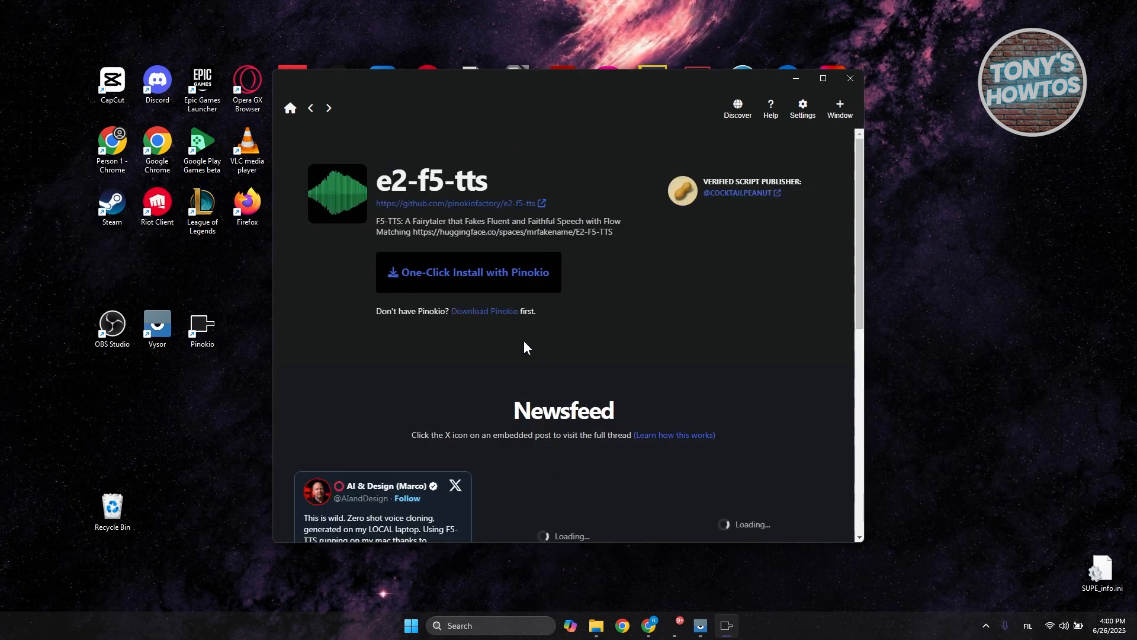
pyautogui.moveTo(464, 294)
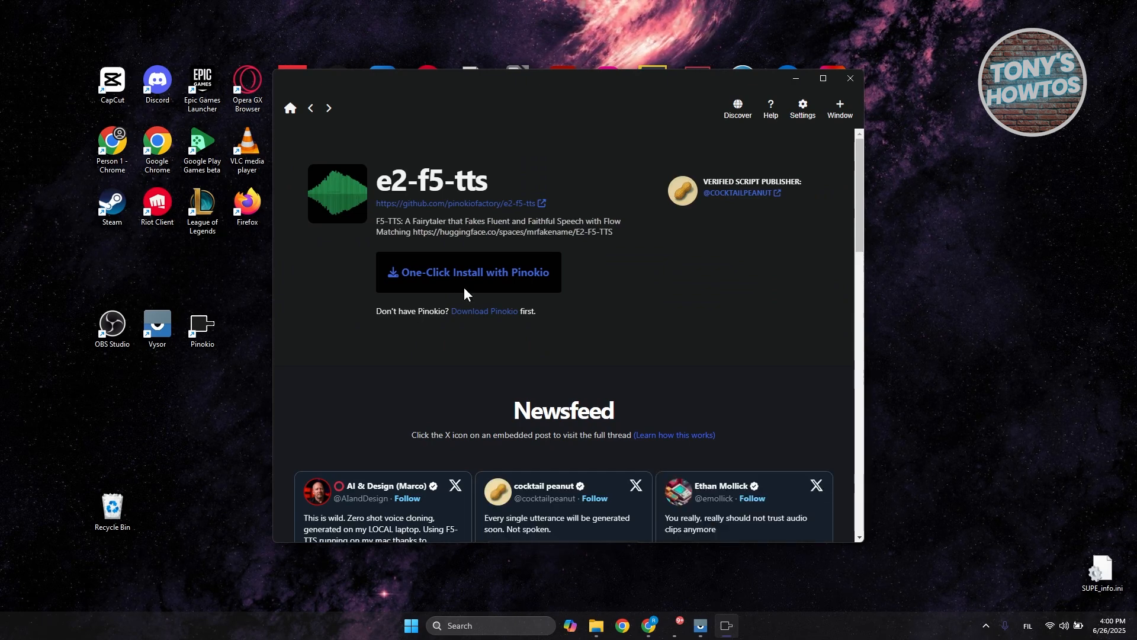
# - One-click install e2-f5-tts, installing required conda, git, node and cuda
pyautogui.click(468, 272)
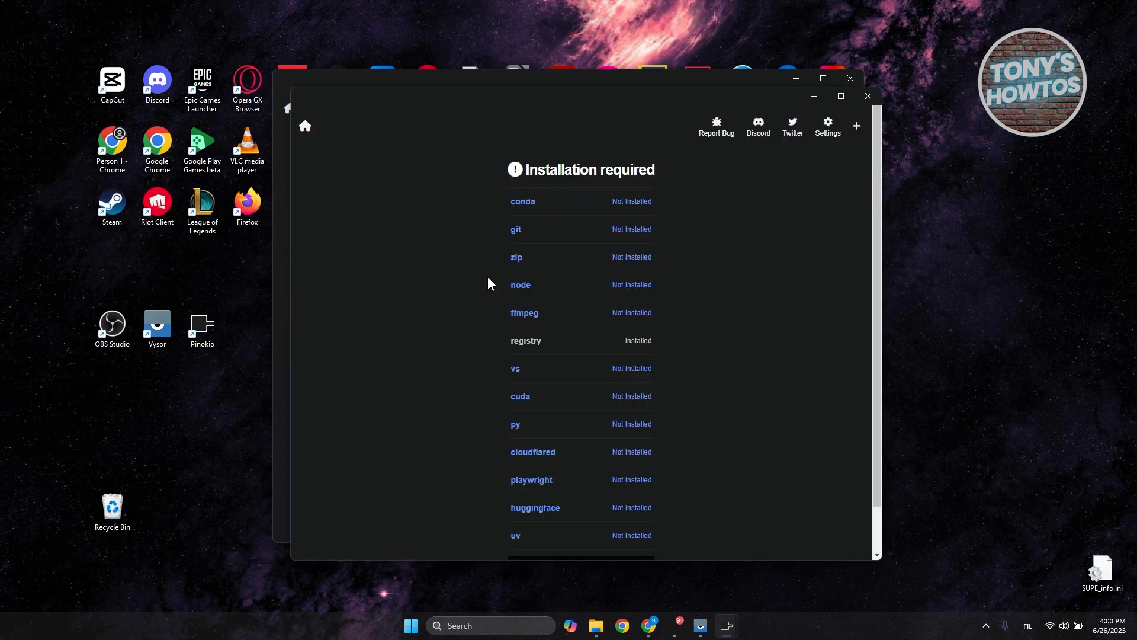
pyautogui.moveTo(632, 203)
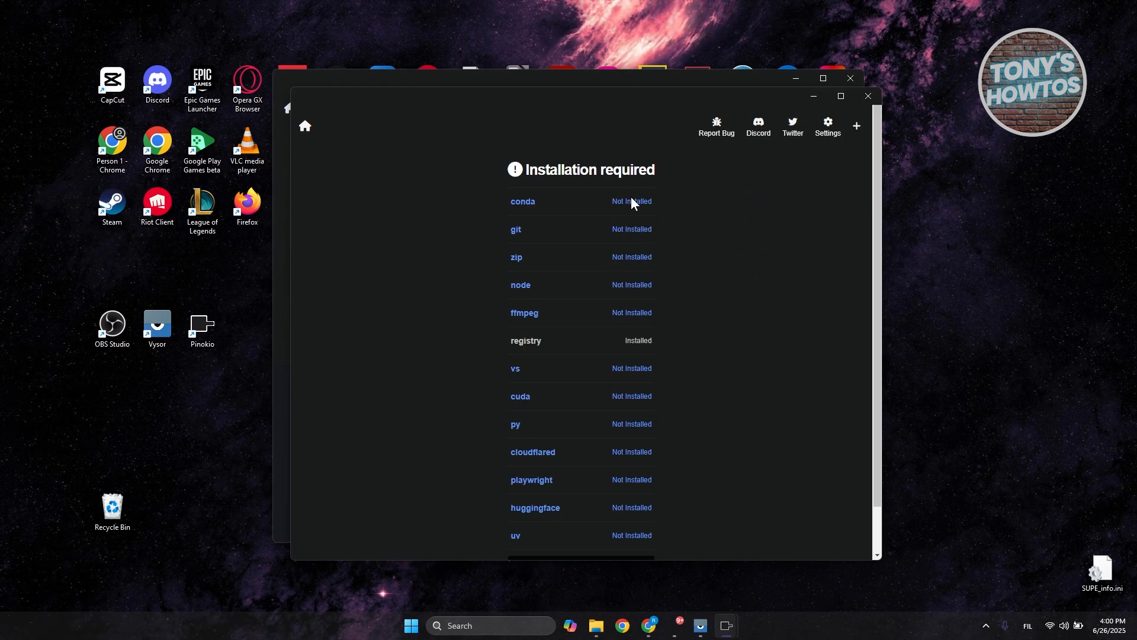
pyautogui.scroll(-3)
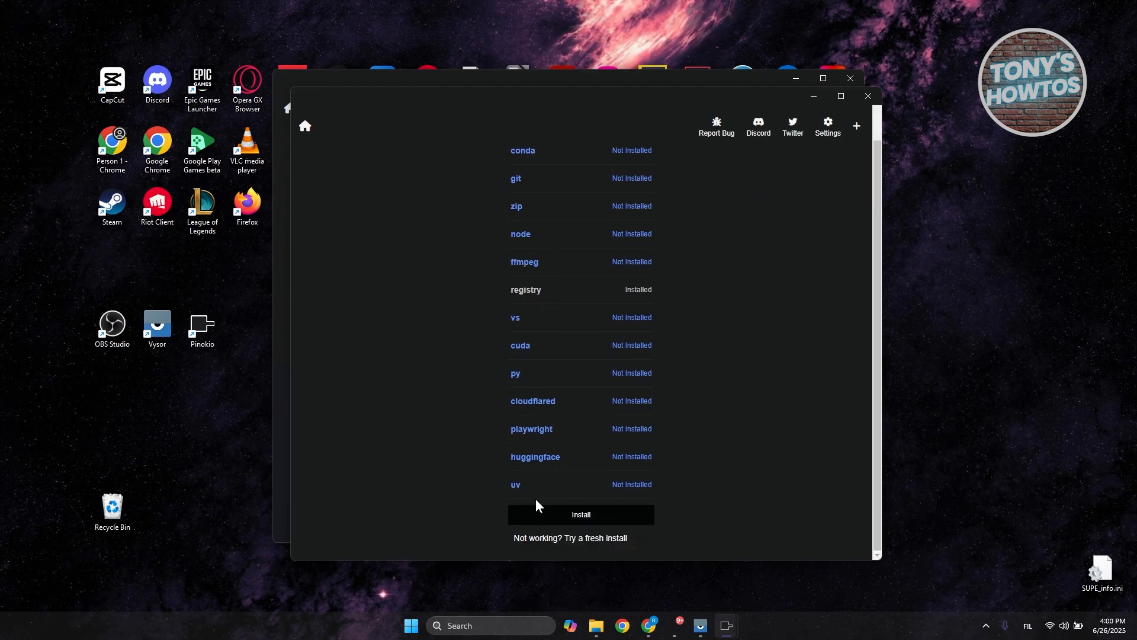
pyautogui.moveTo(543, 519)
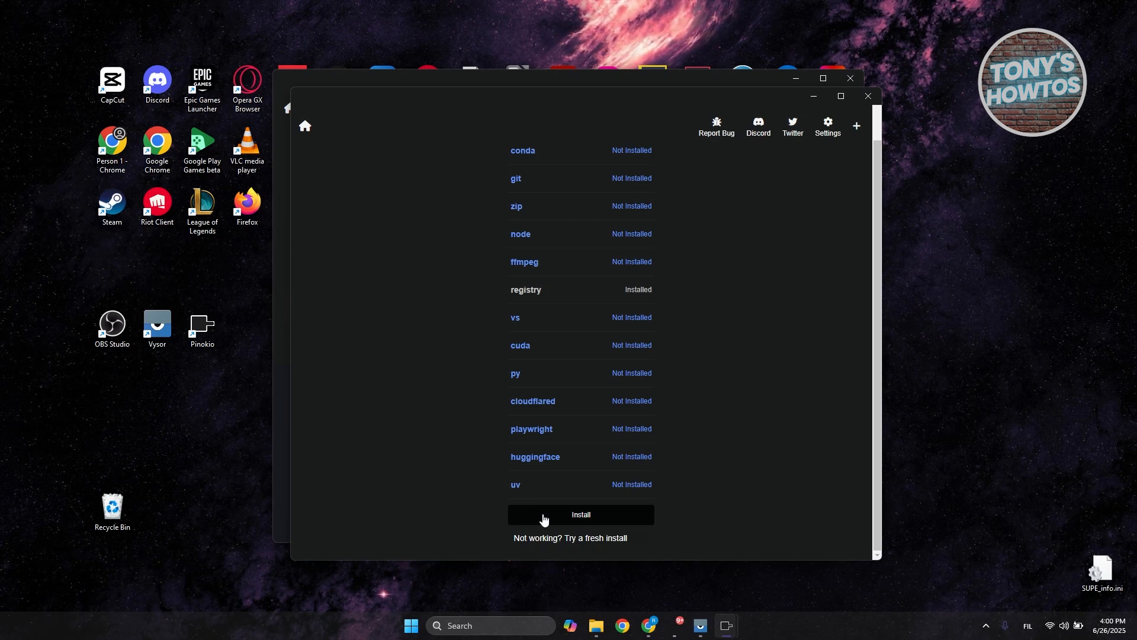
pyautogui.click(579, 514)
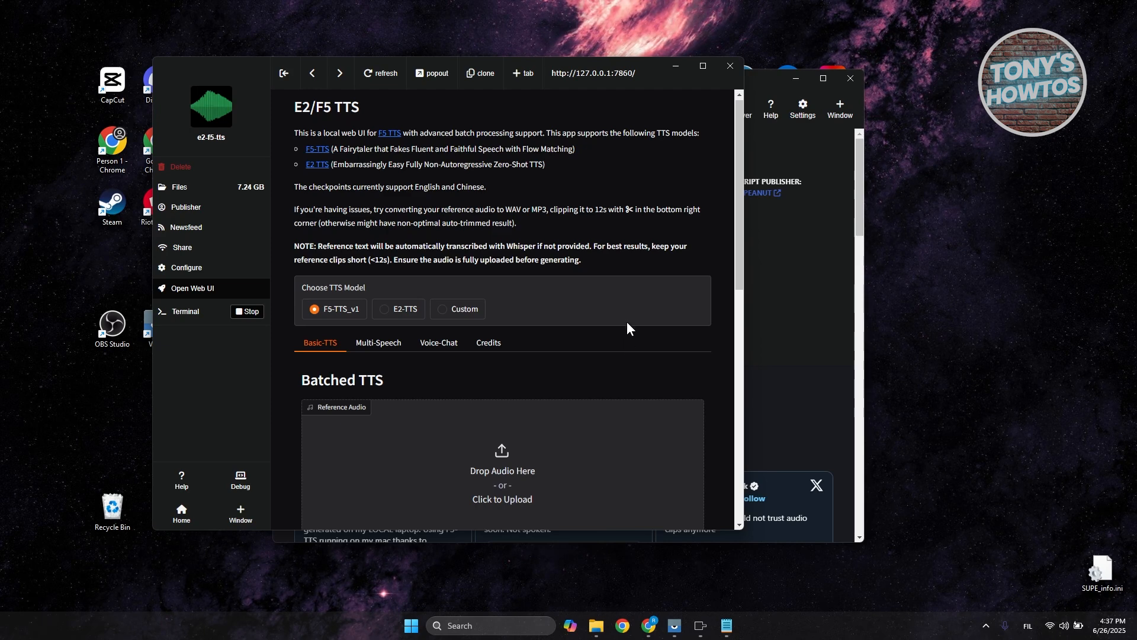
pyautogui.scroll(-3)
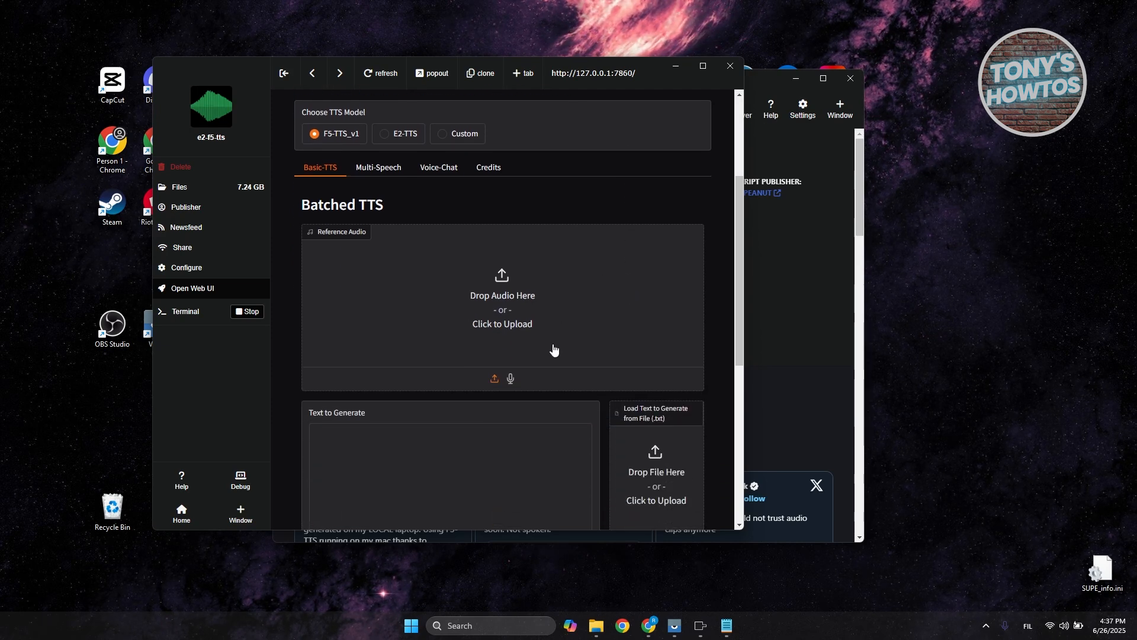
pyautogui.scroll(-3)
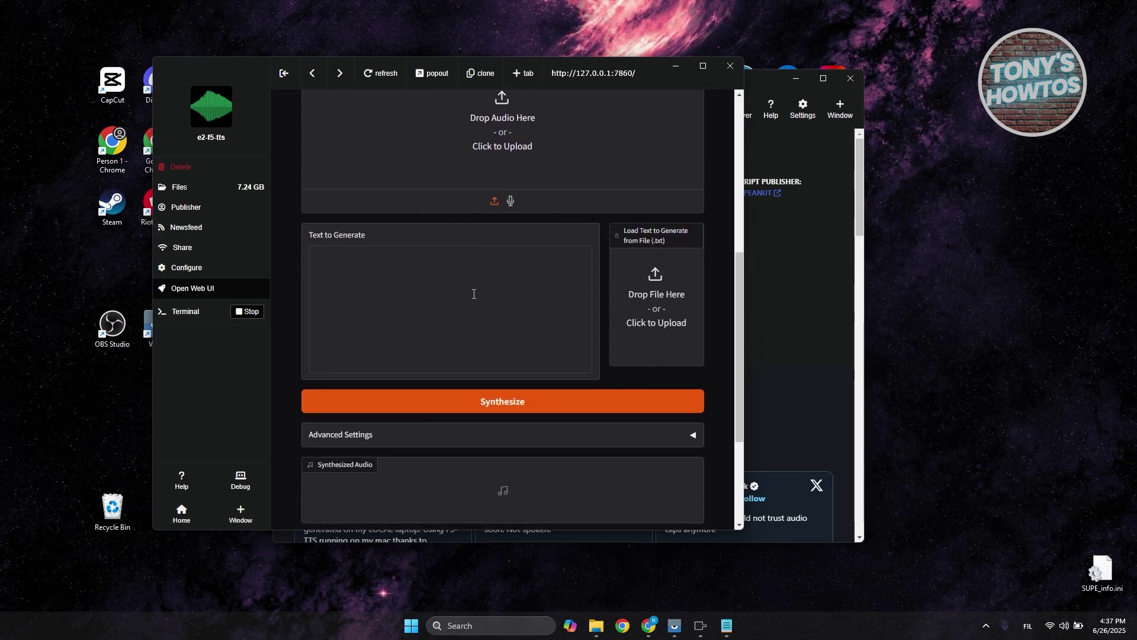
pyautogui.moveTo(510, 281)
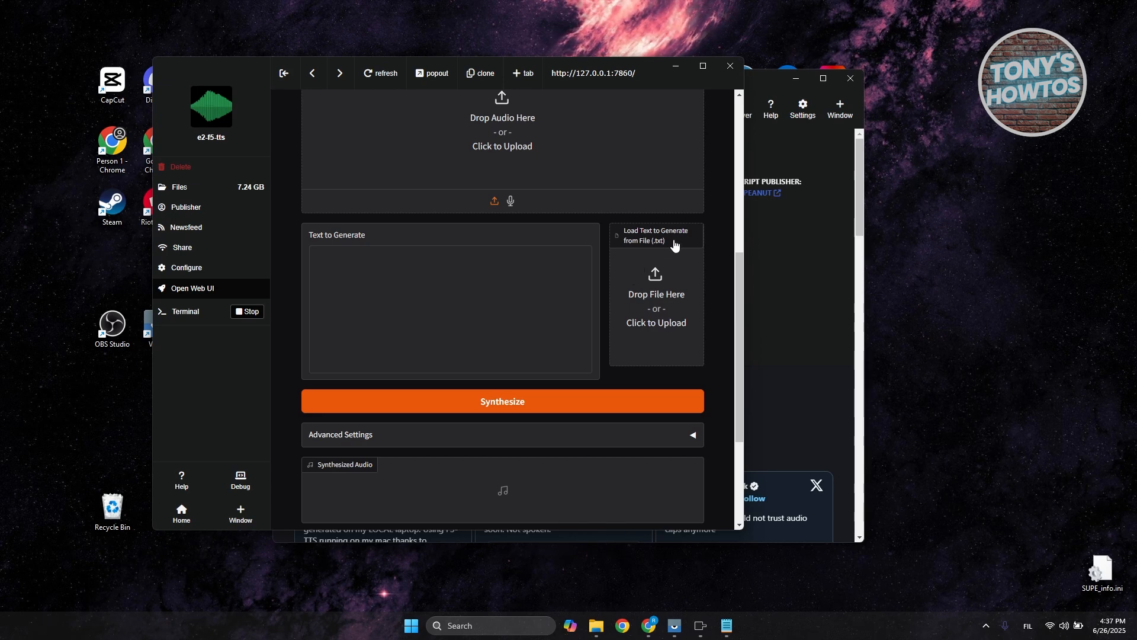
pyautogui.moveTo(659, 296)
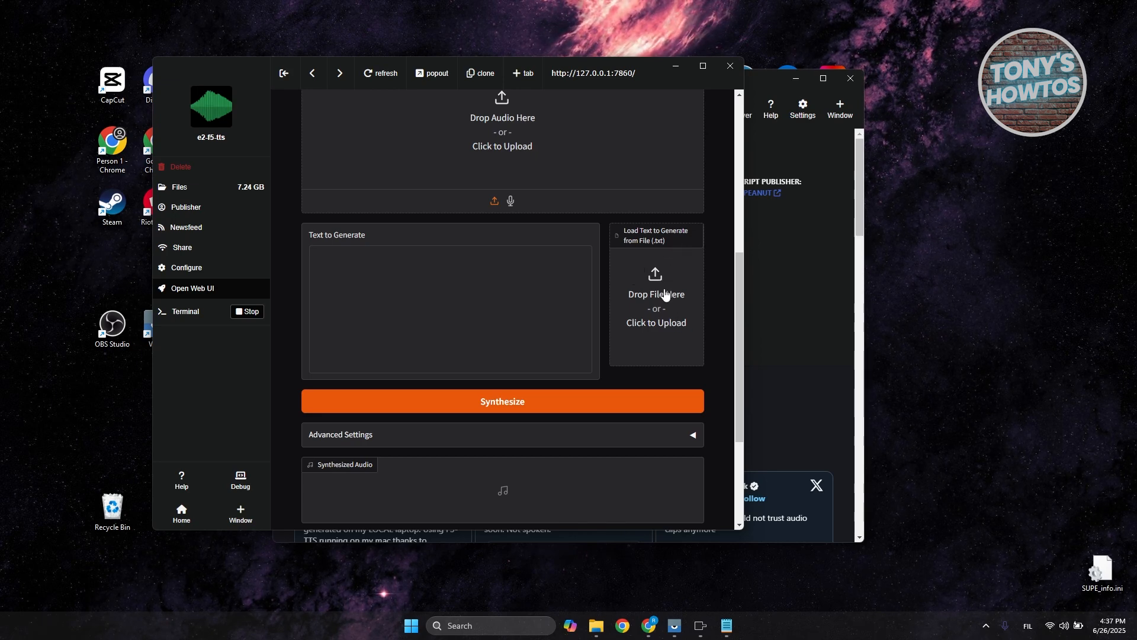
pyautogui.scroll(-3)
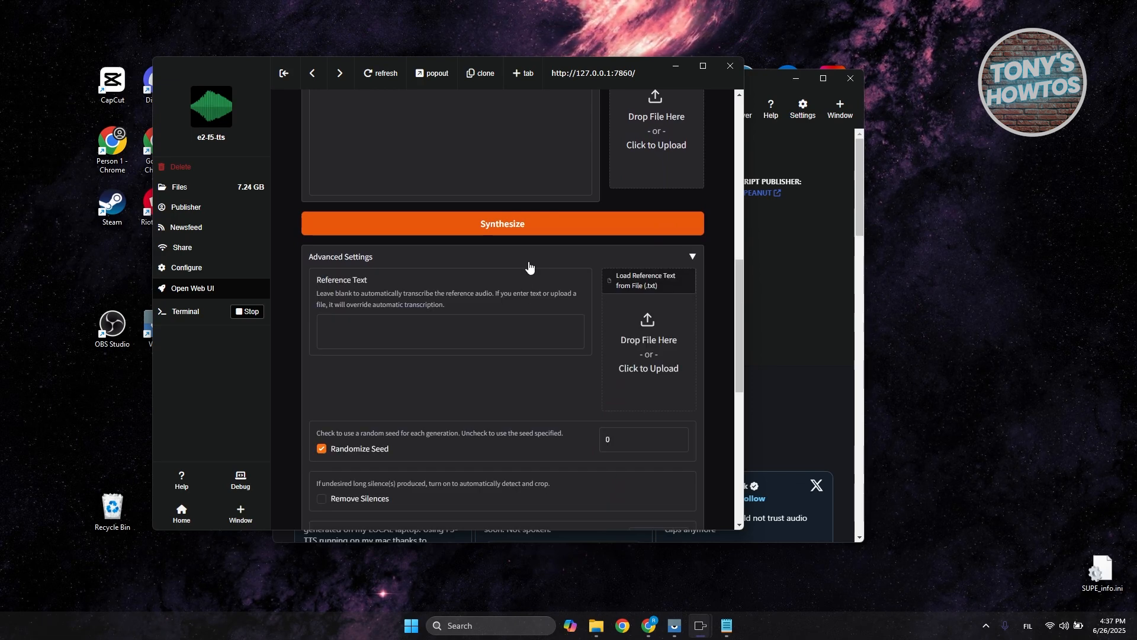
pyautogui.moveTo(526, 402)
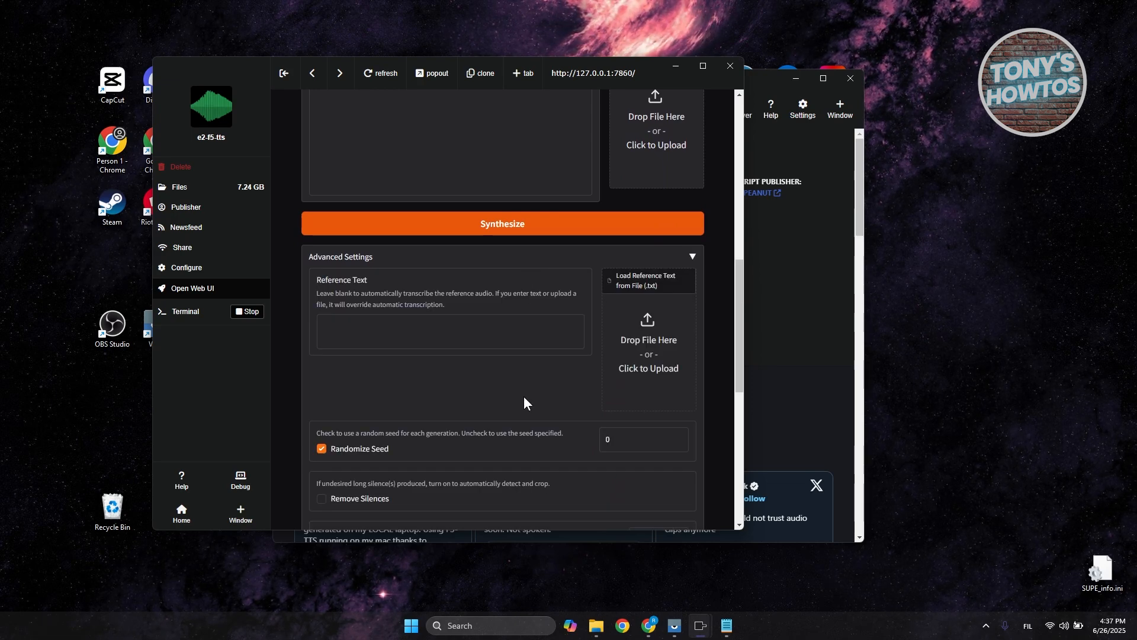
pyautogui.scroll(-3)
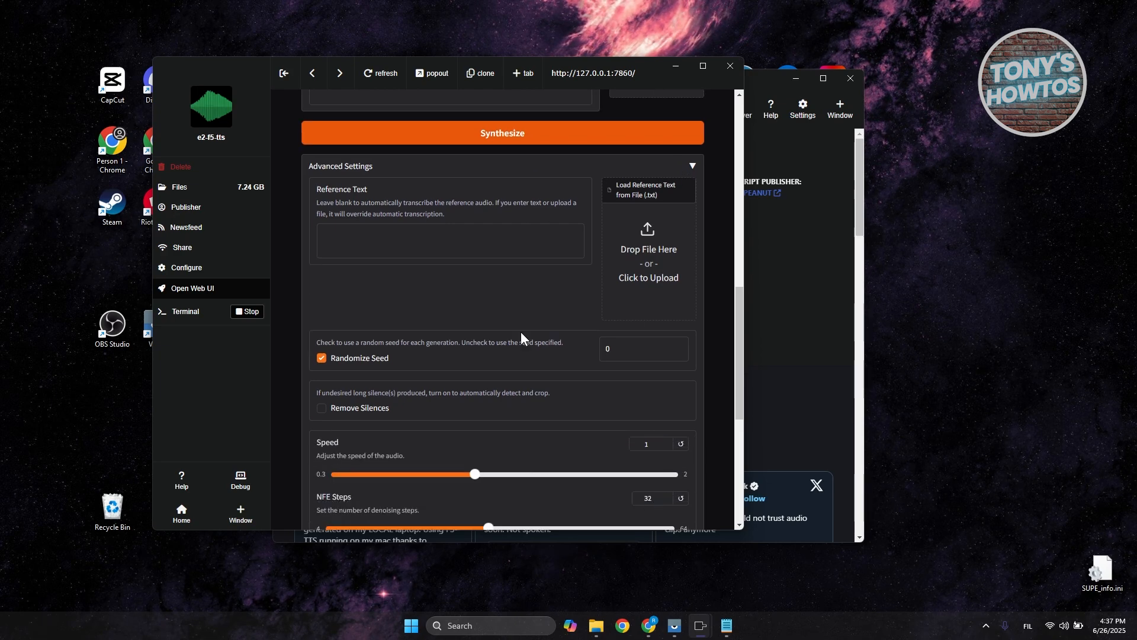
pyautogui.scroll(-3)
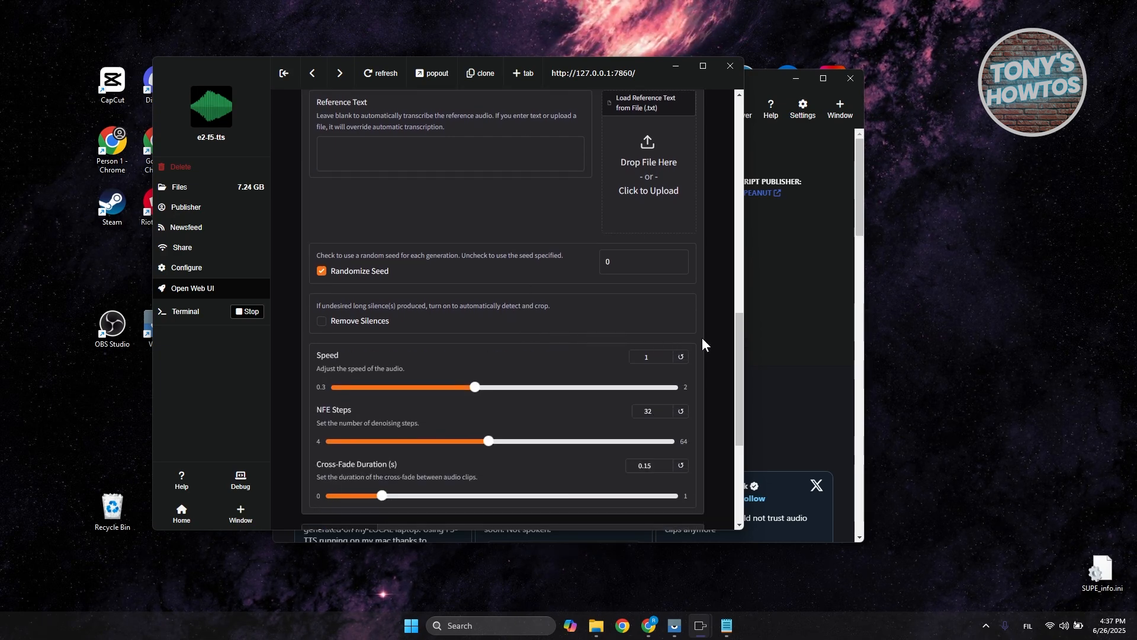
pyautogui.scroll(-3)
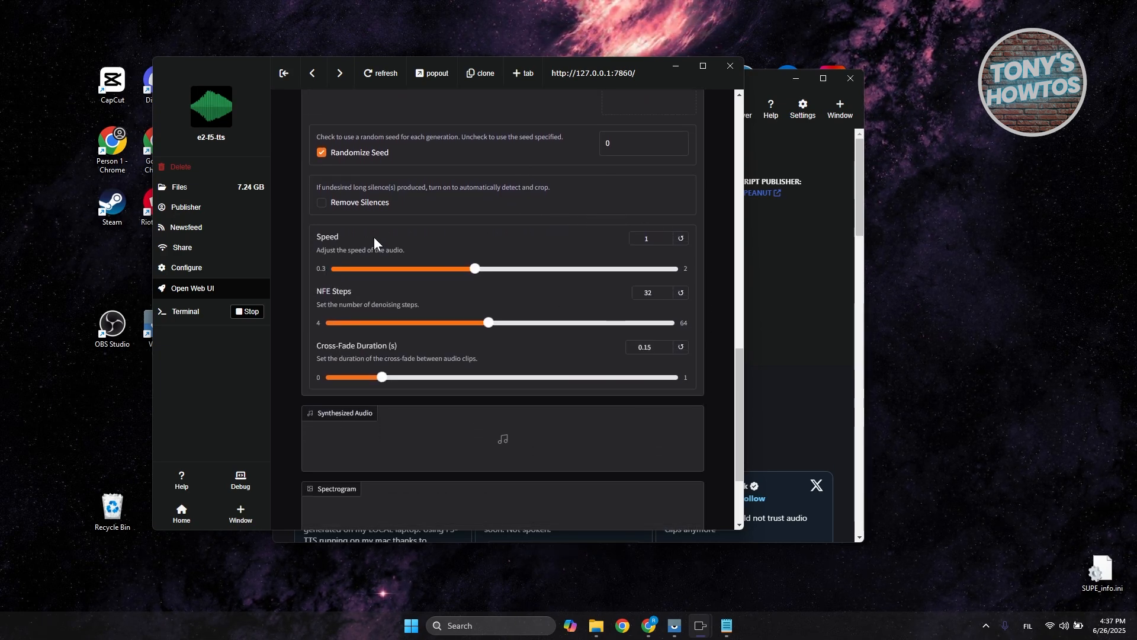
pyautogui.moveTo(341, 314)
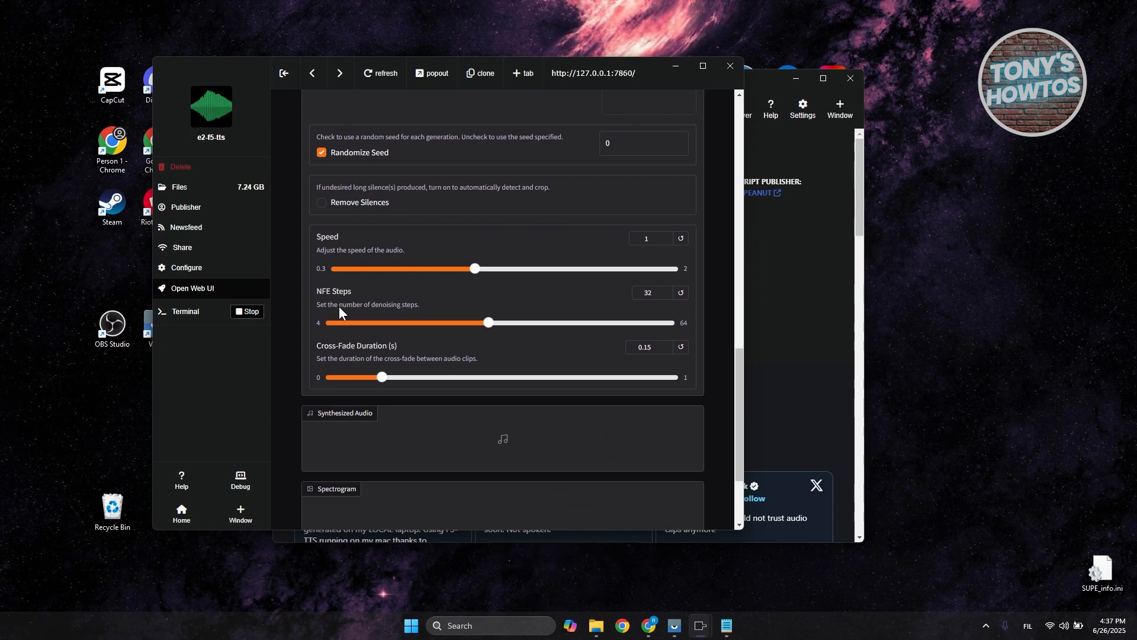
pyautogui.moveTo(439, 324)
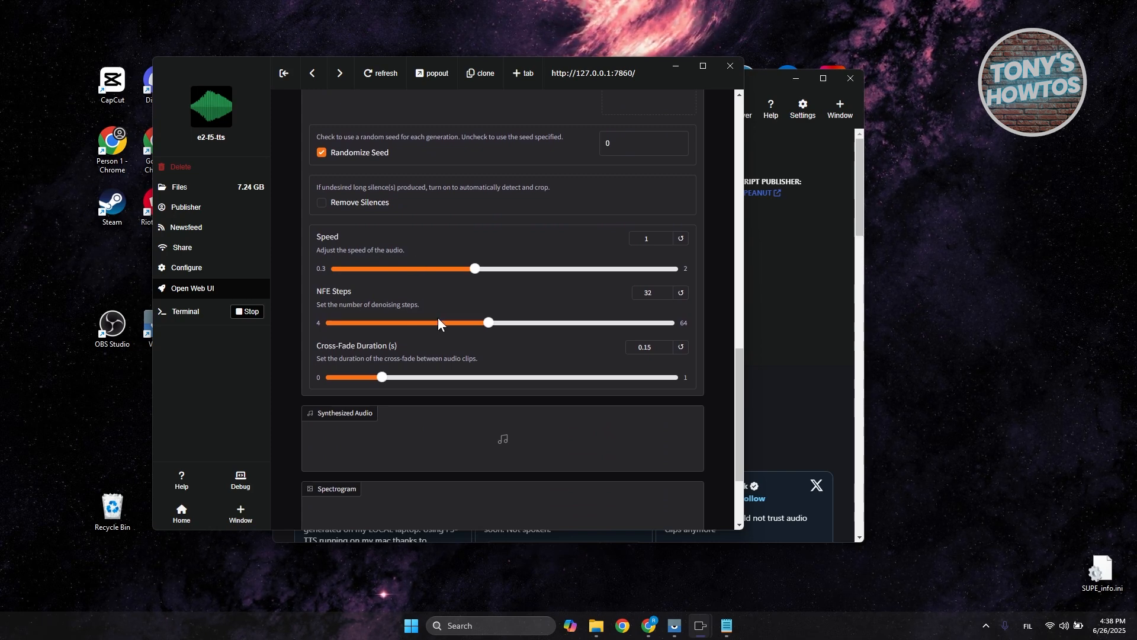
pyautogui.moveTo(447, 315)
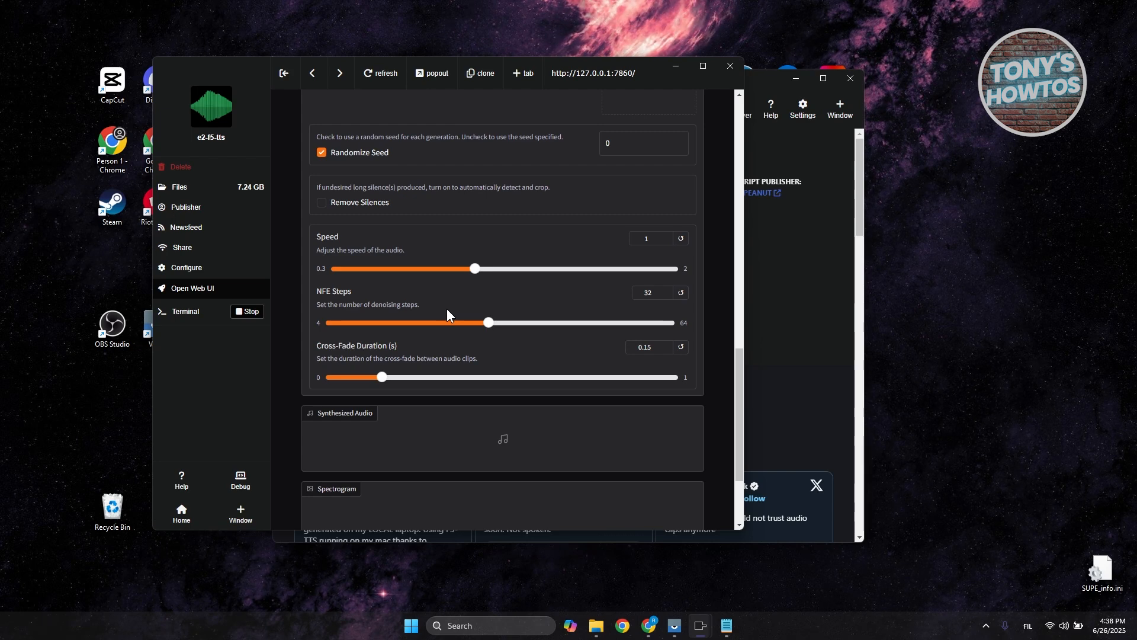
pyautogui.moveTo(580, 344)
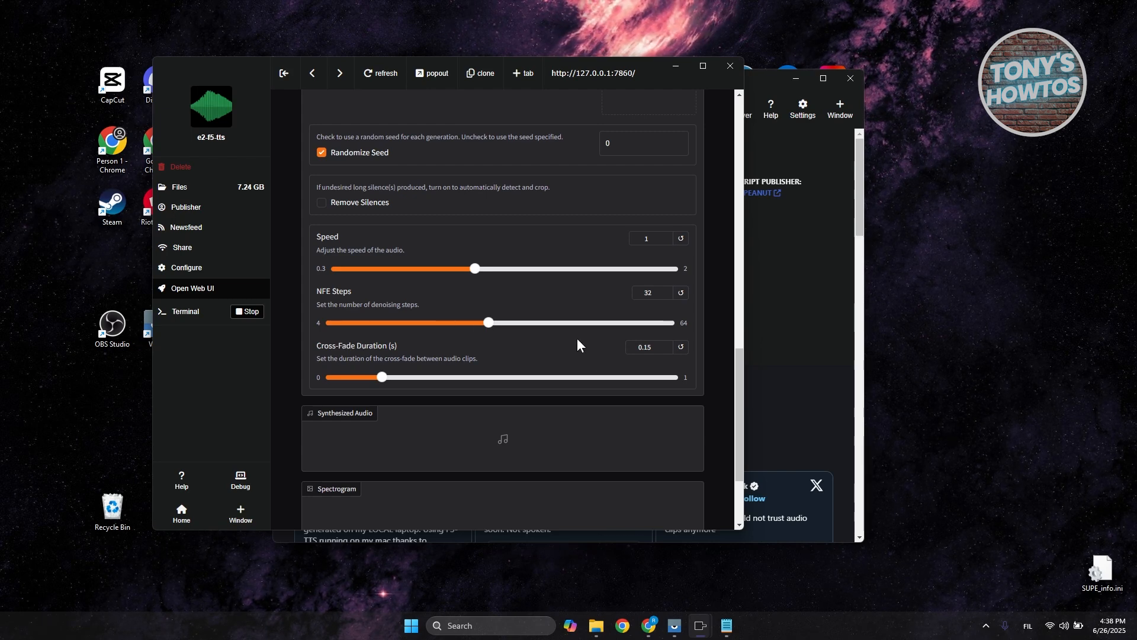
pyautogui.scroll(3)
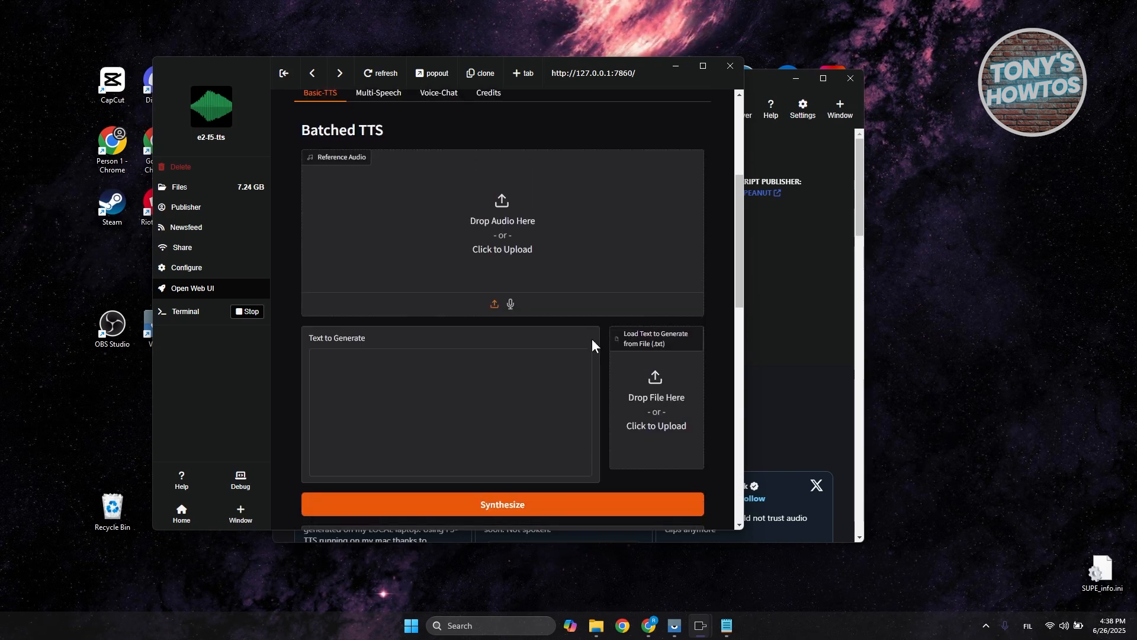
pyautogui.scroll(3)
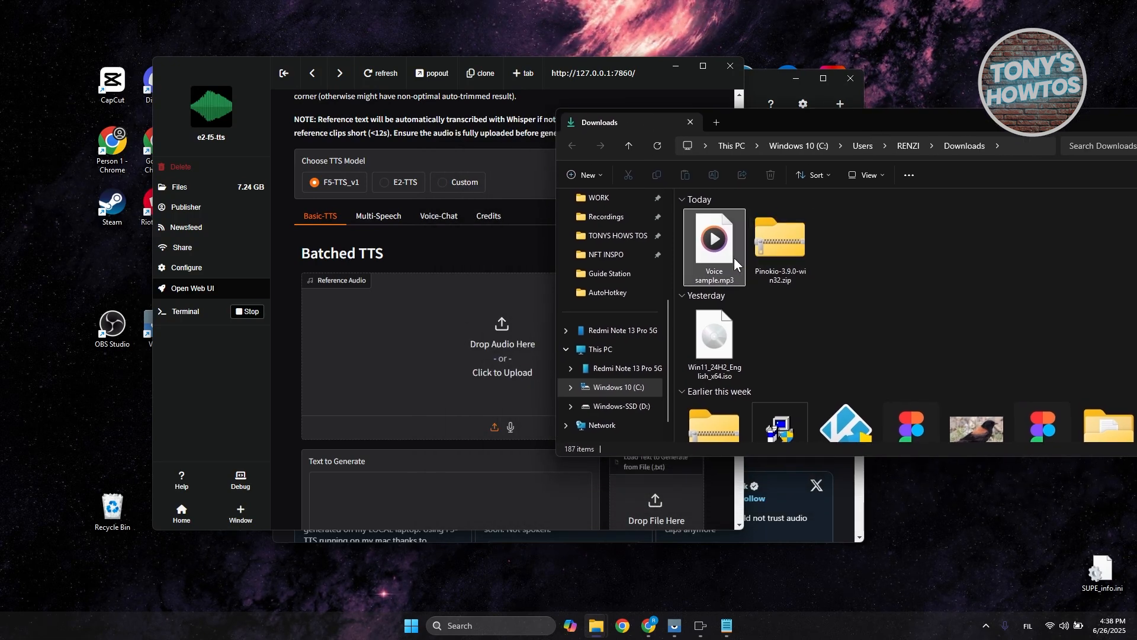
pyautogui.moveTo(714, 246)
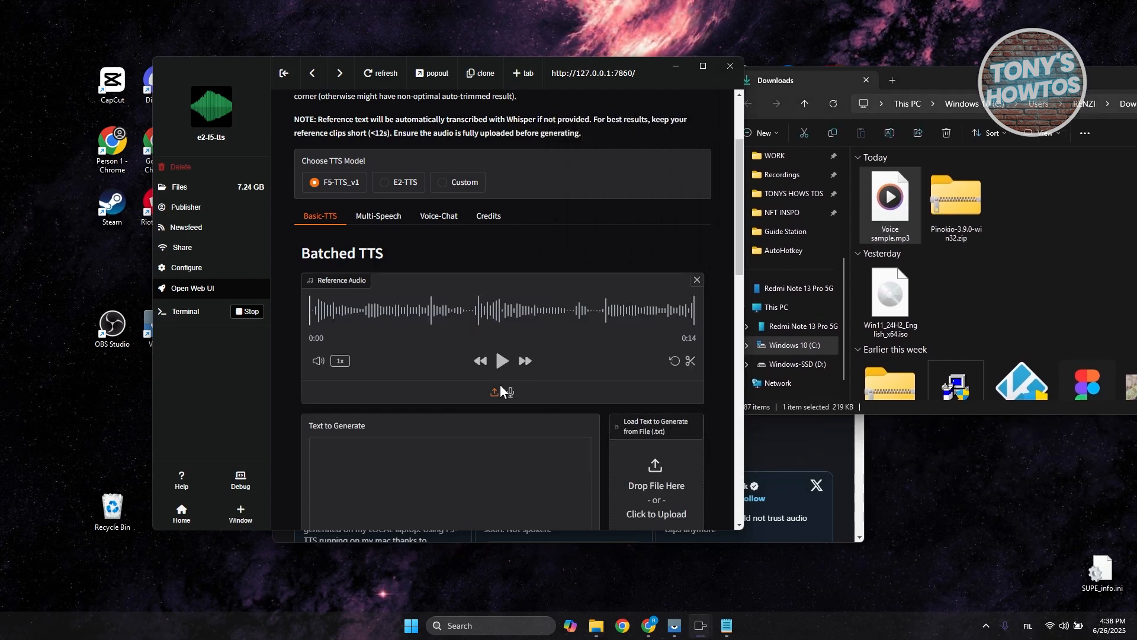
pyautogui.moveTo(504, 391)
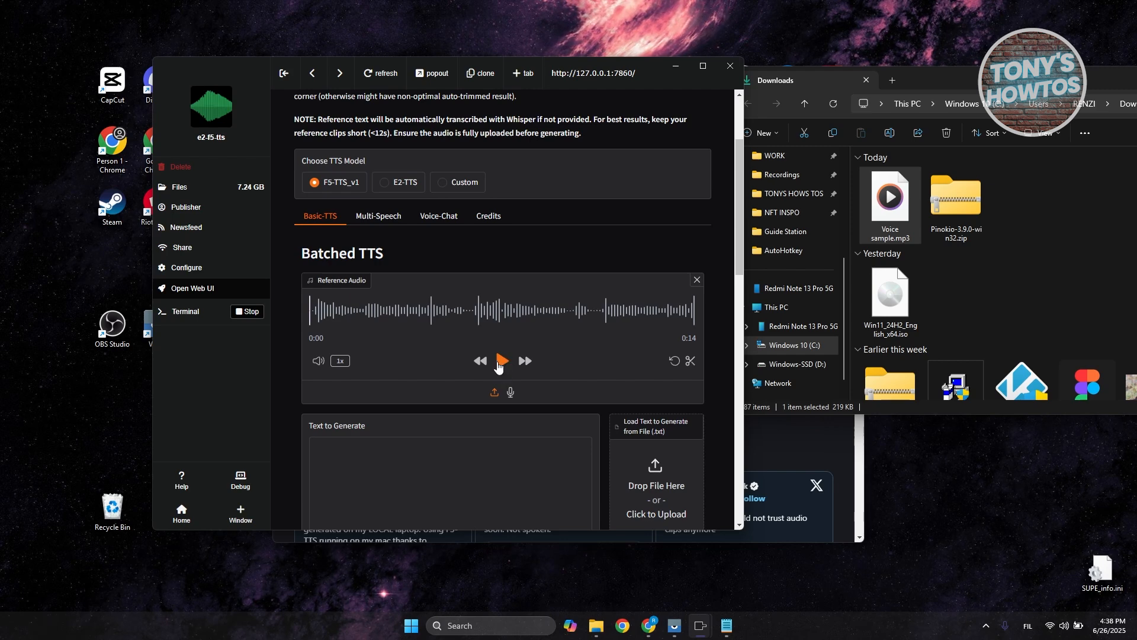
# - Preview the uploaded Voice sample.mp3 reference audio briefly, then stop playback
pyautogui.click(500, 360)
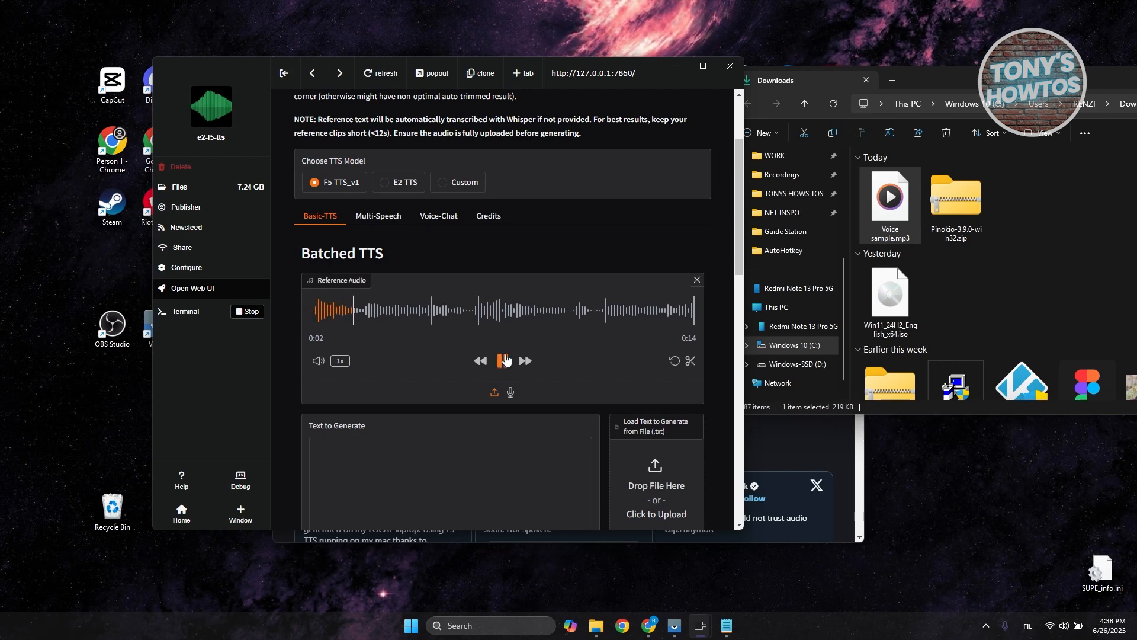
pyautogui.click(502, 361)
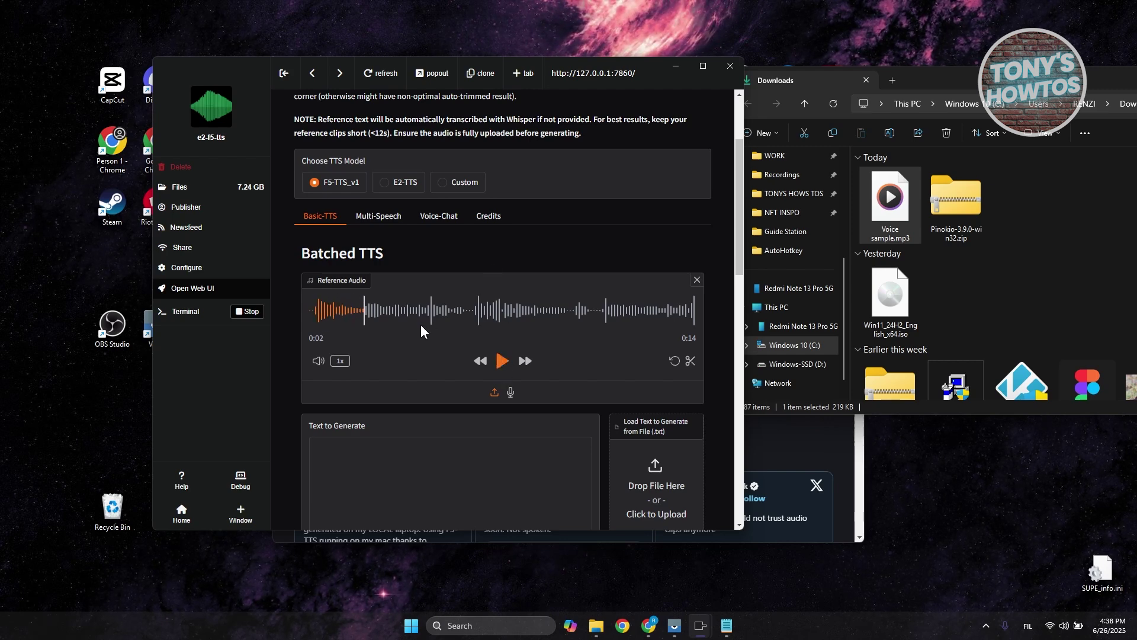
pyautogui.moveTo(616, 341)
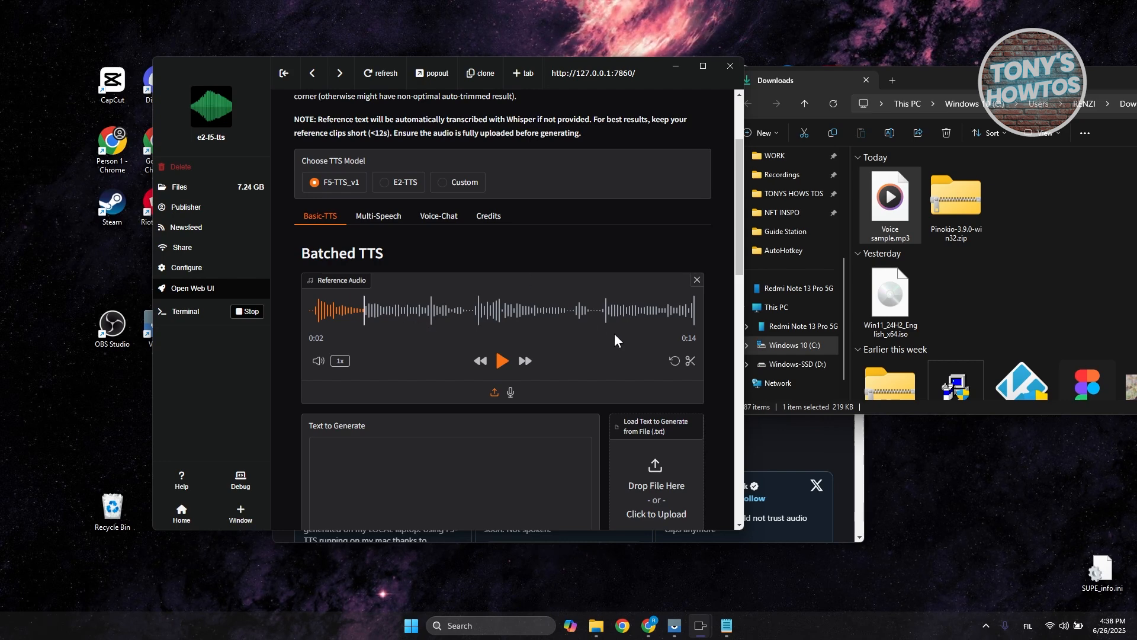
pyautogui.scroll(-3)
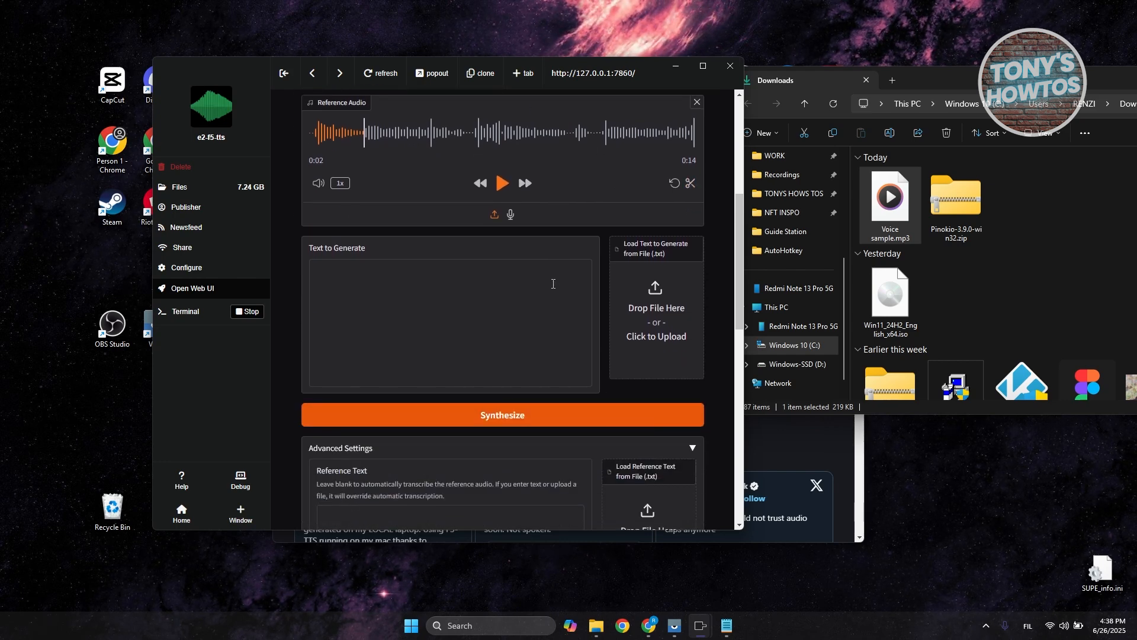
# - Paste the climate-science passage into Text to Generate and synthesize the cloned speech
pyautogui.click(450, 323)
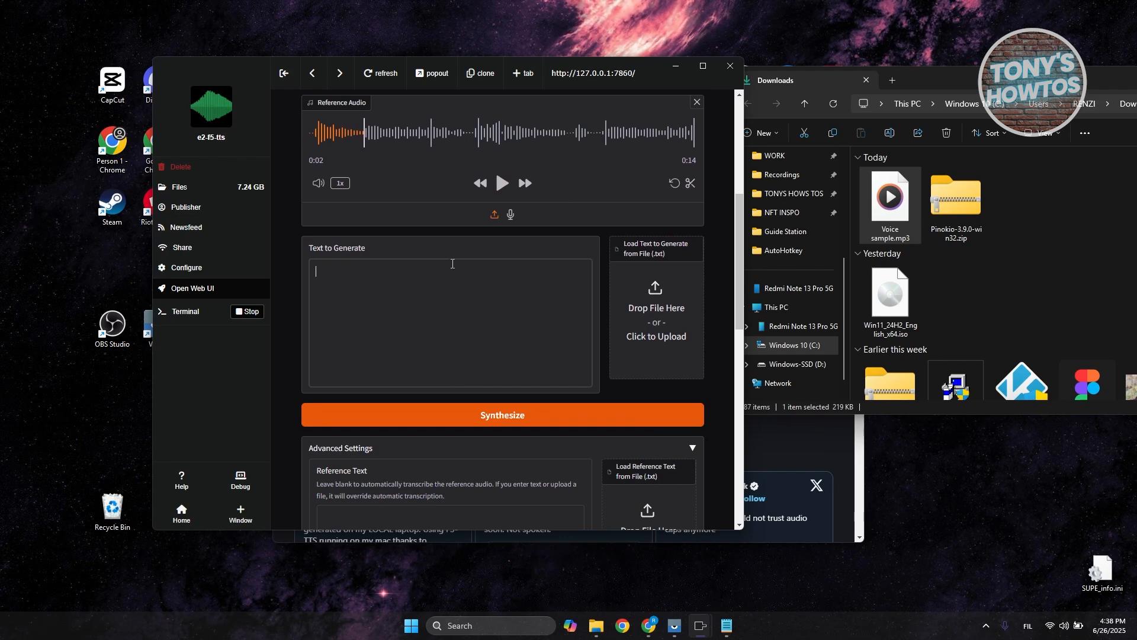
pyautogui.moveTo(725, 625)
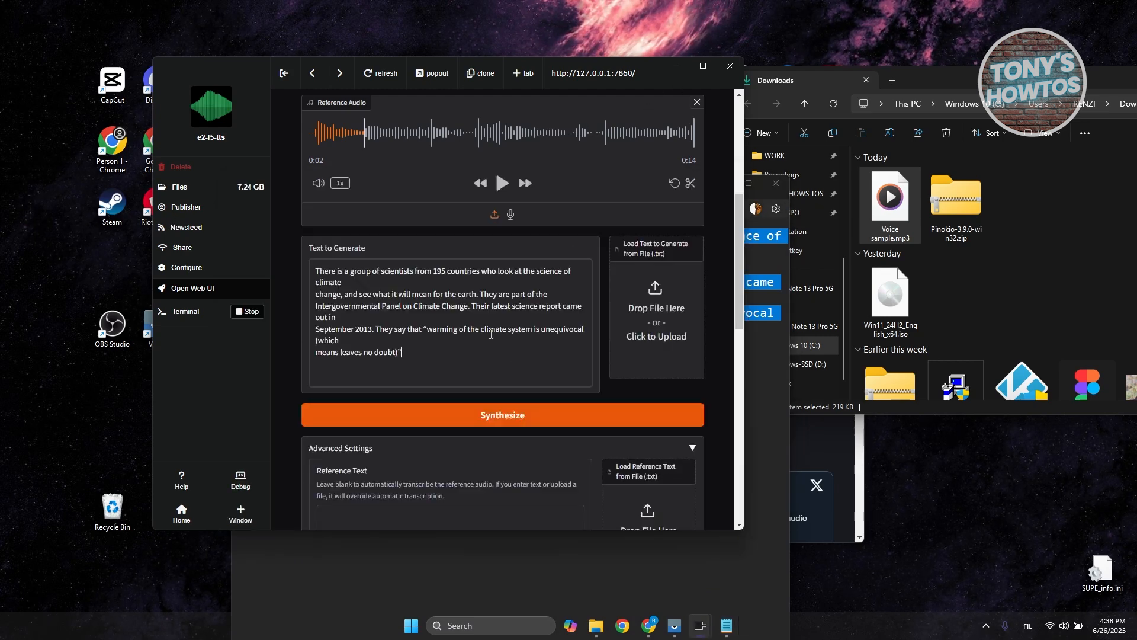
pyautogui.scroll(-3)
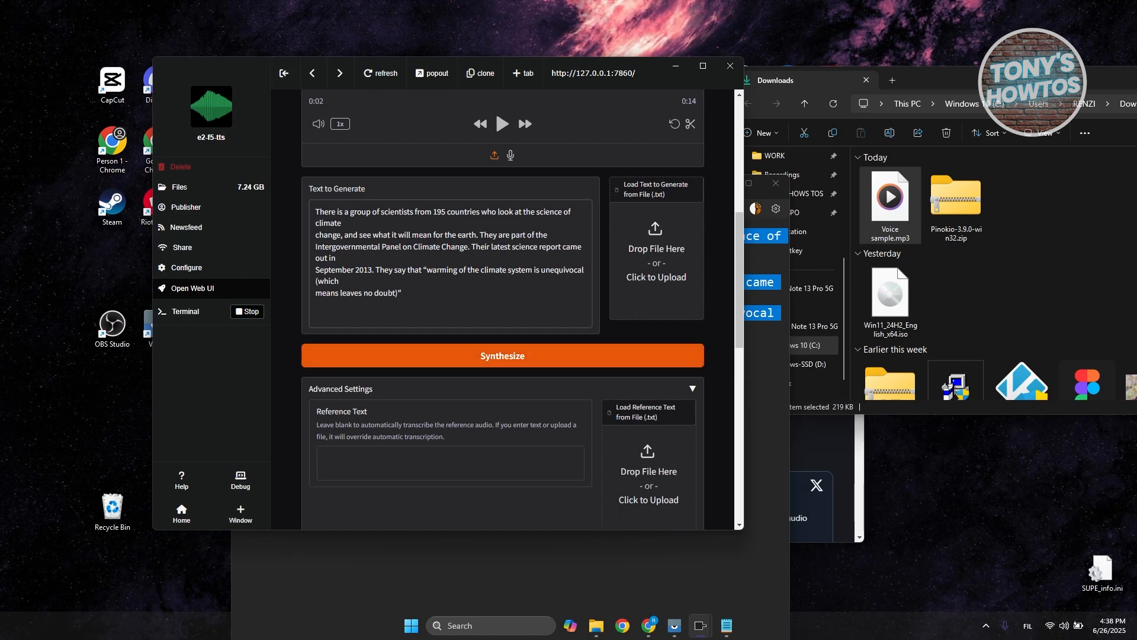
pyautogui.click(501, 355)
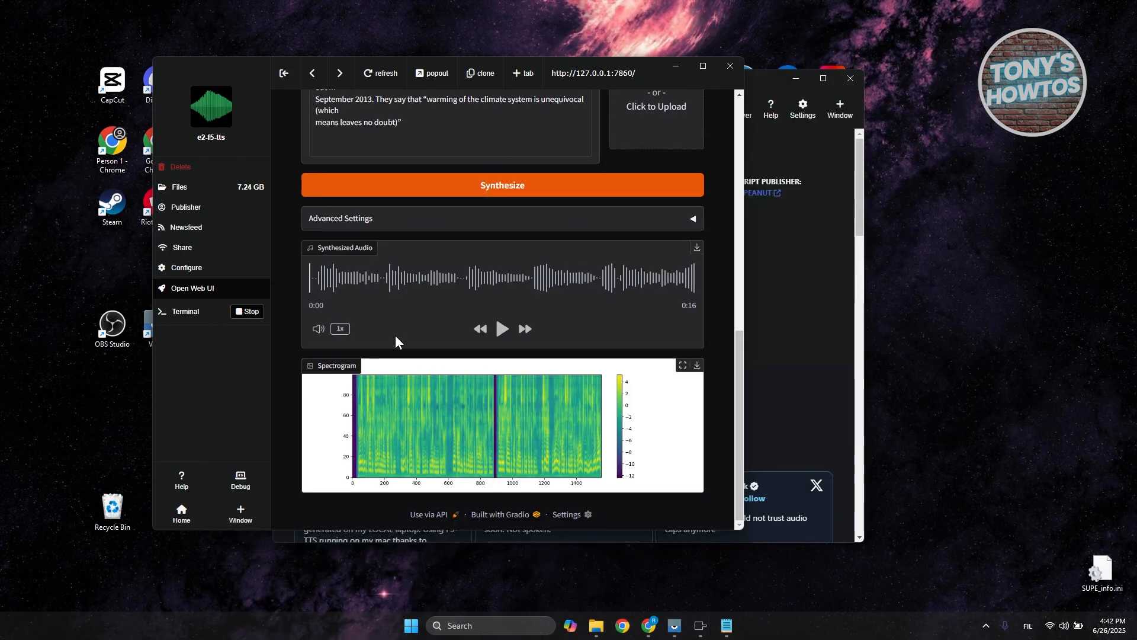
pyautogui.moveTo(333, 252)
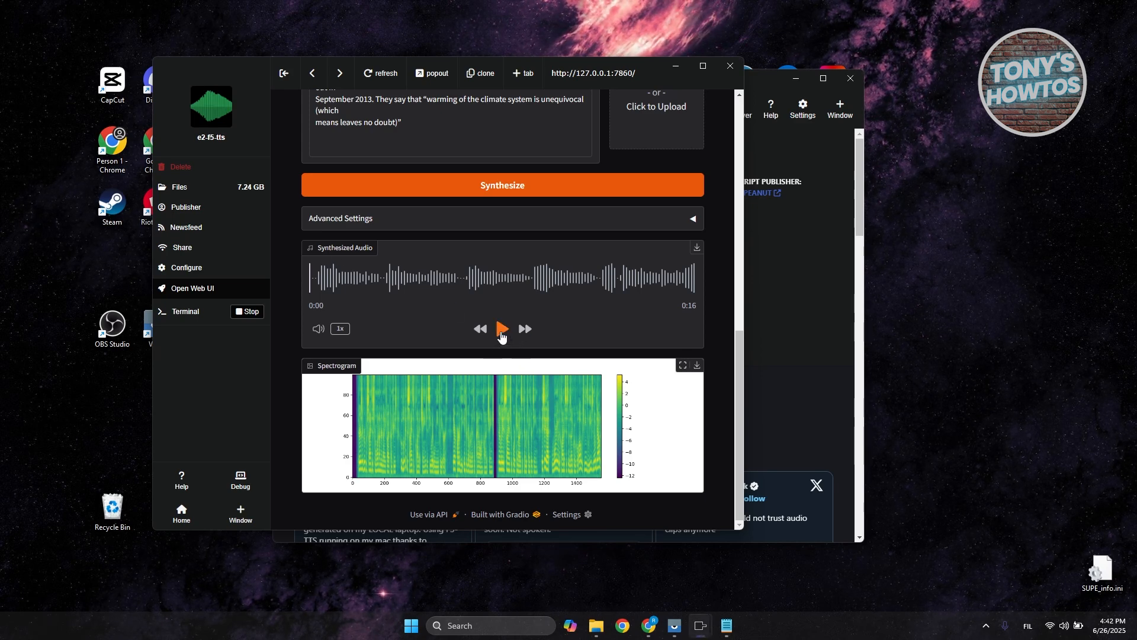
pyautogui.click(501, 328)
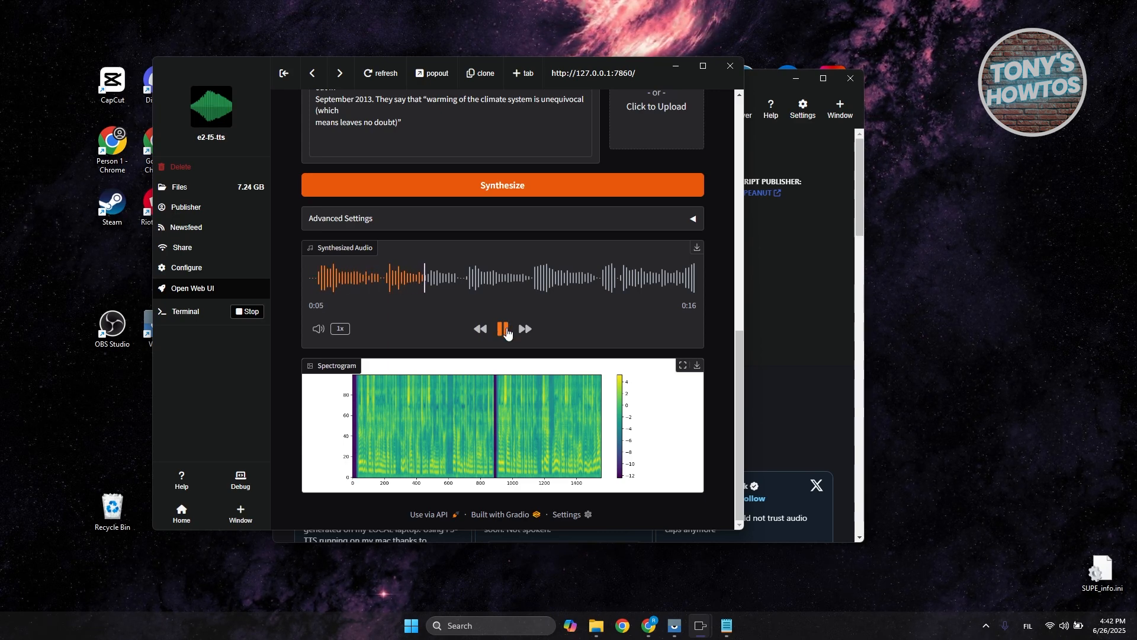
pyautogui.click(502, 329)
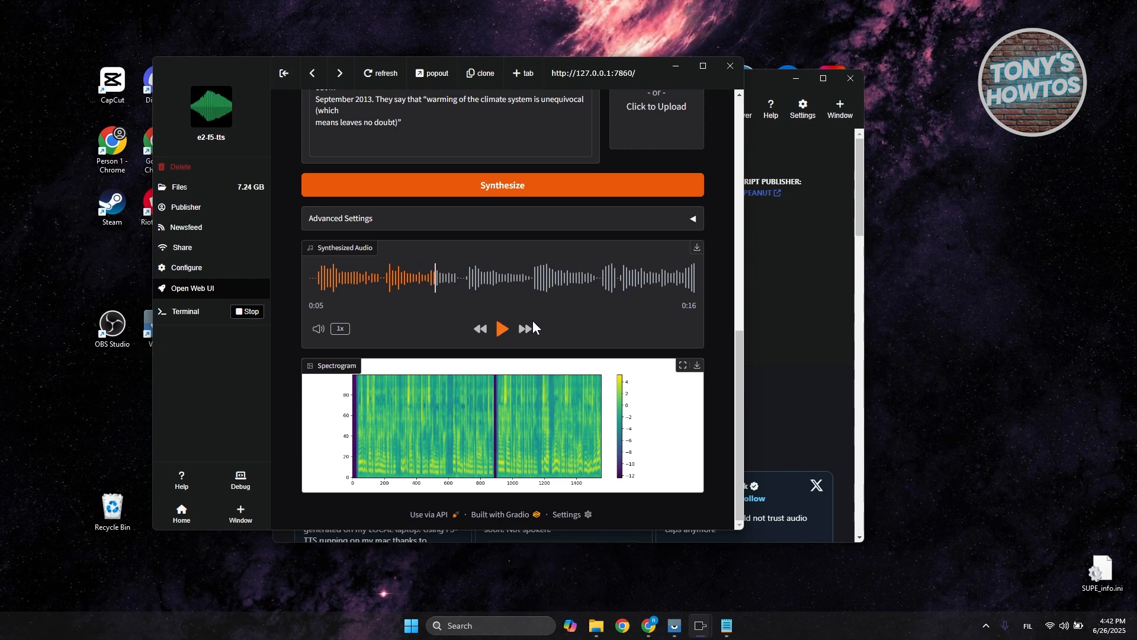
pyautogui.moveTo(823, 301)
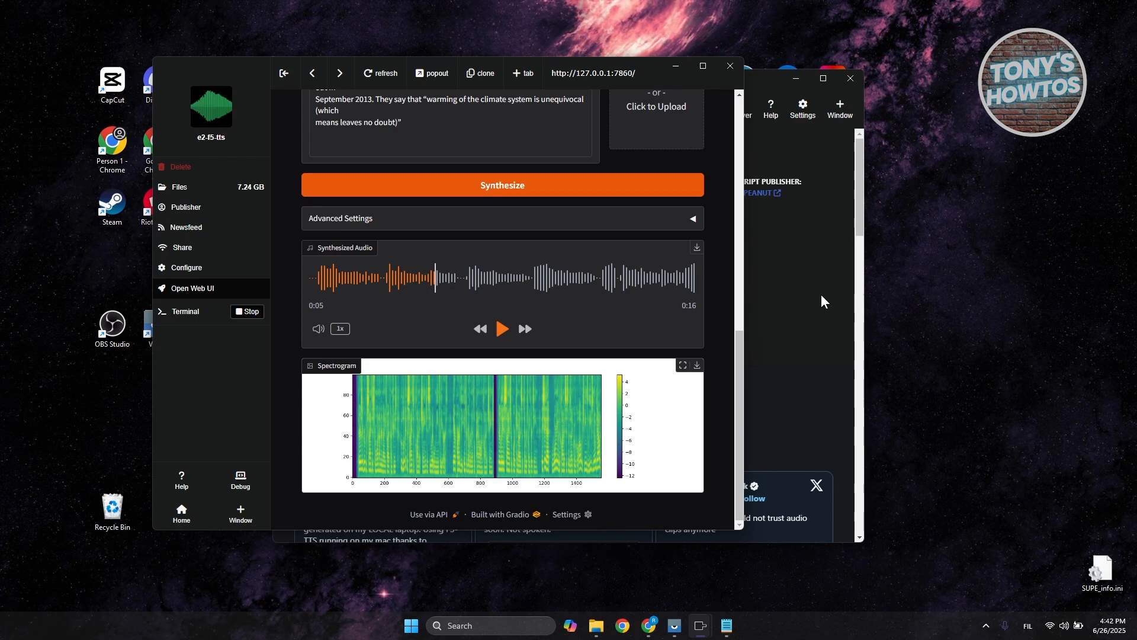
pyautogui.moveTo(604, 575)
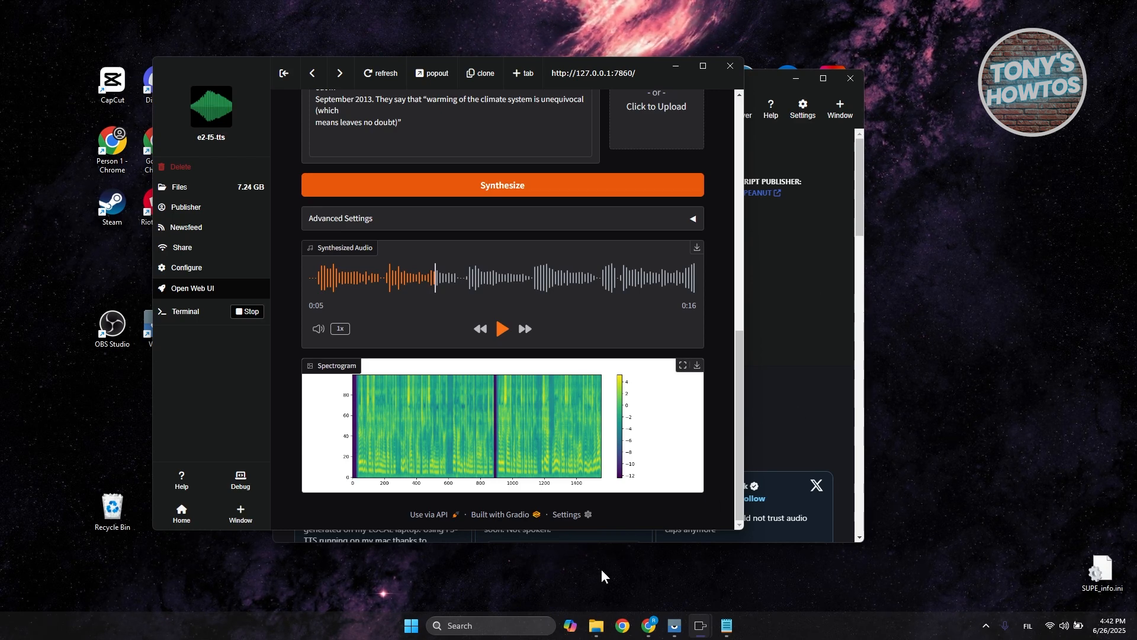
pyautogui.moveTo(551, 420)
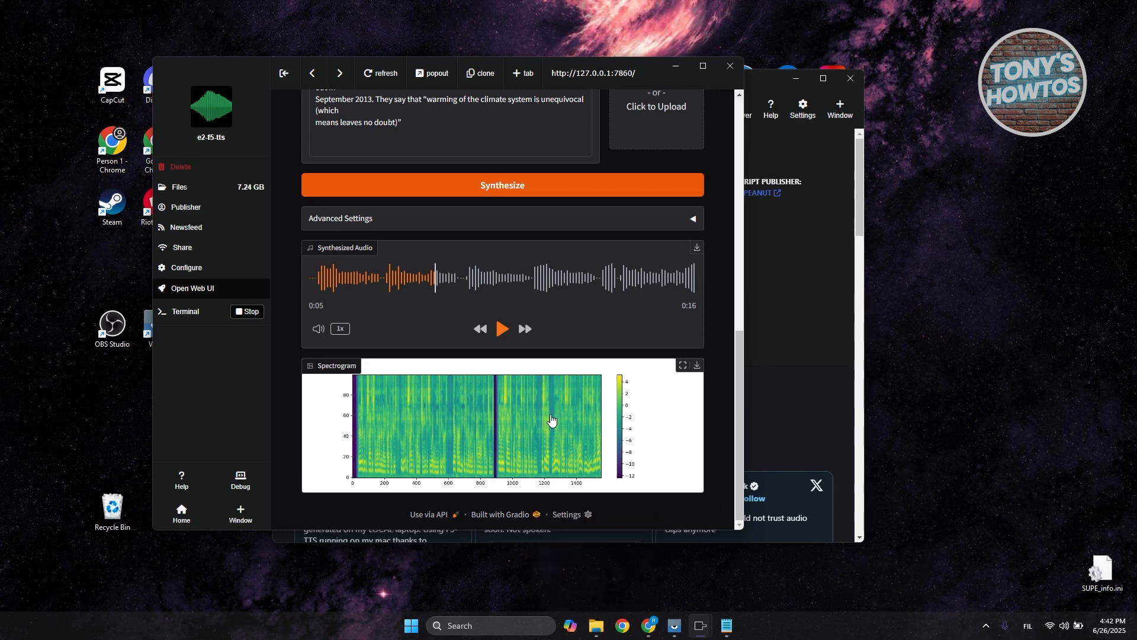
pyautogui.moveTo(481, 321)
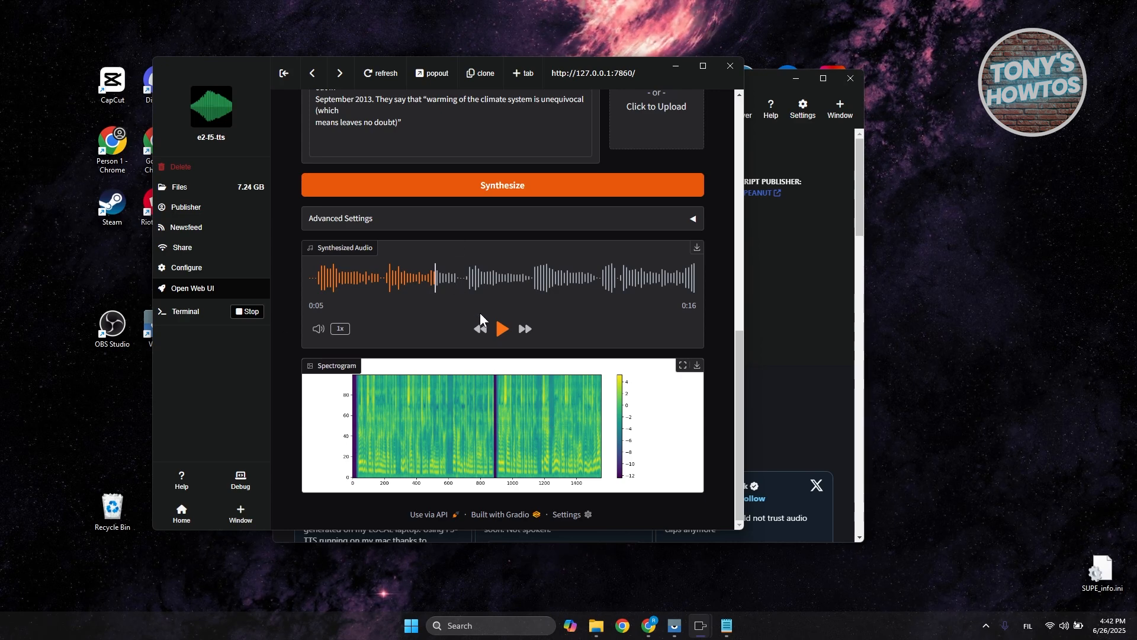